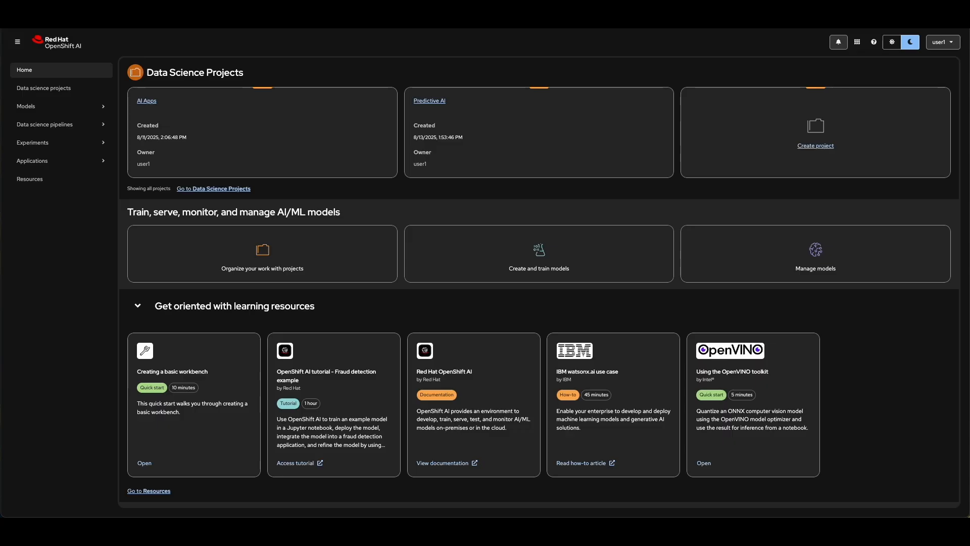
Step: Expand Models in the left nav and go to the Model deployments page
click(25, 105)
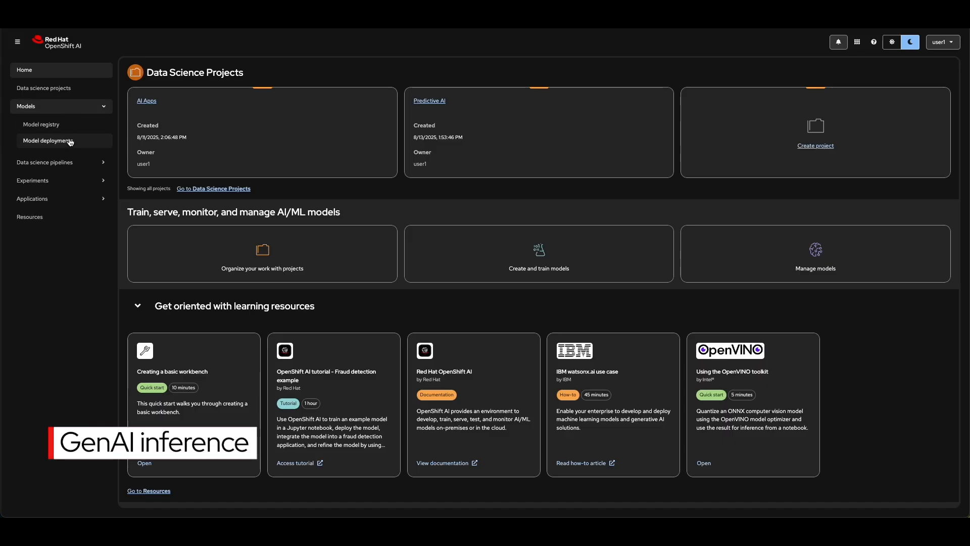
click(47, 141)
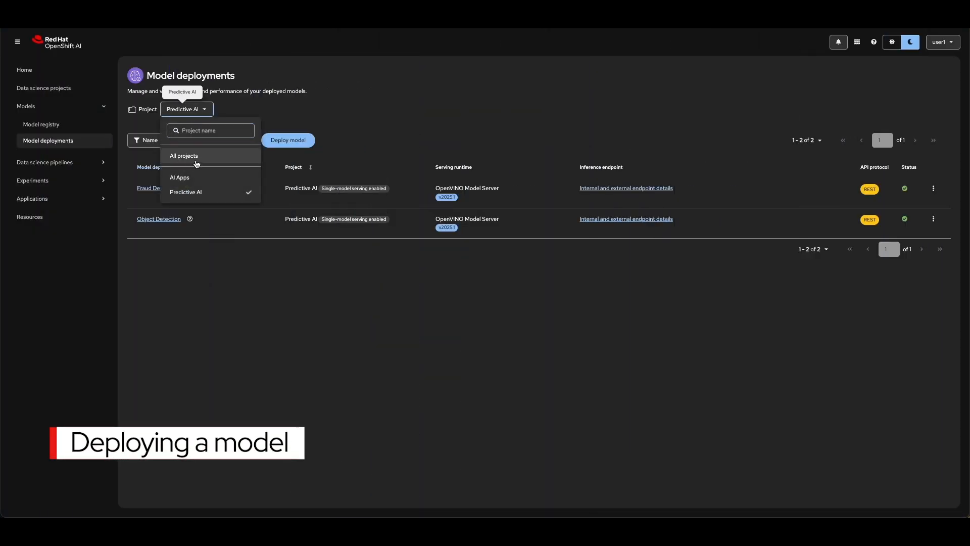
Step: Switch to the AI Apps project and start a model deployment named 'LLM Deployment'
click(178, 177)
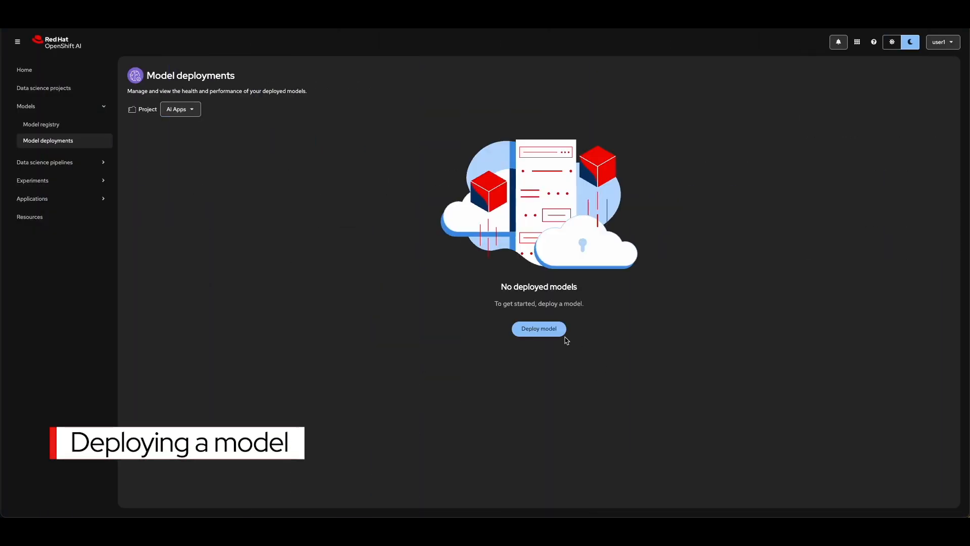
click(538, 328)
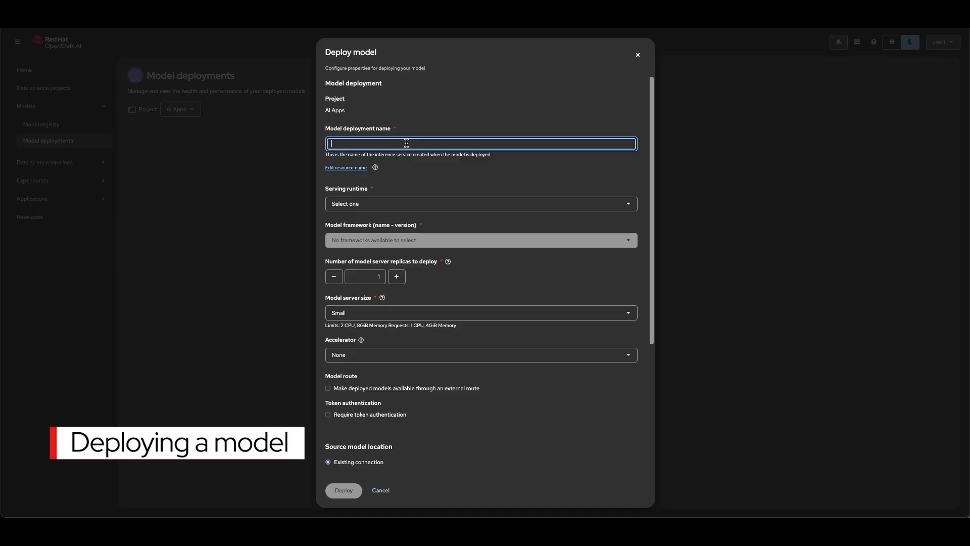
text(LLM Deployment)
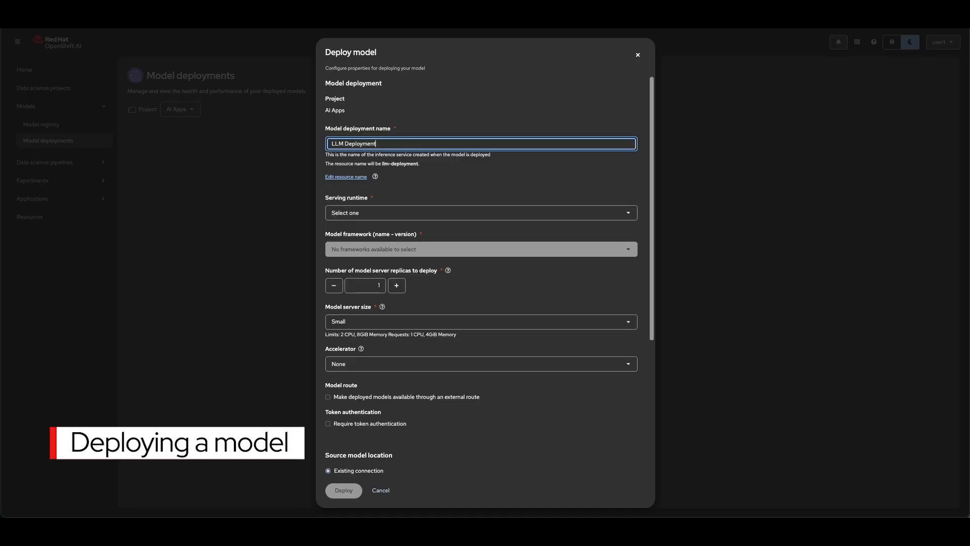
click(480, 212)
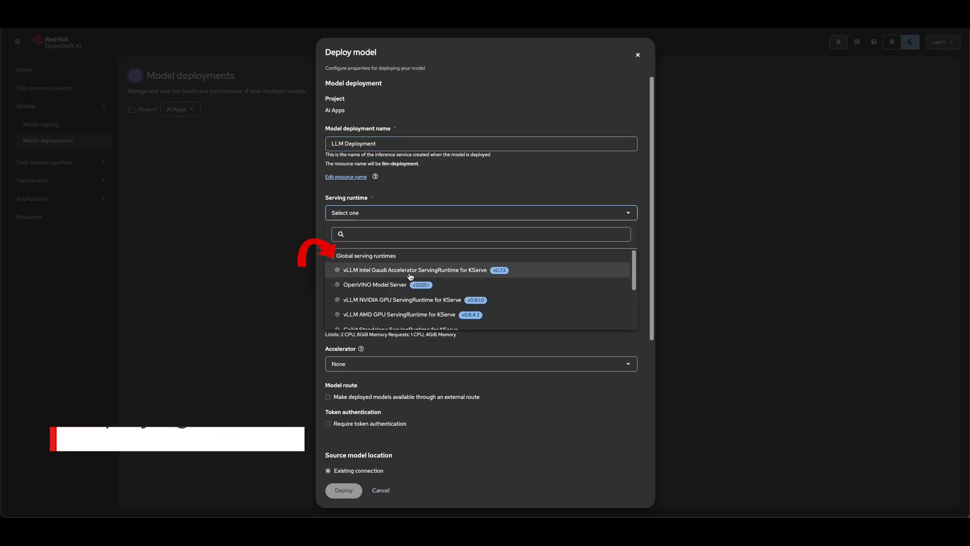
mouse_move(408, 315)
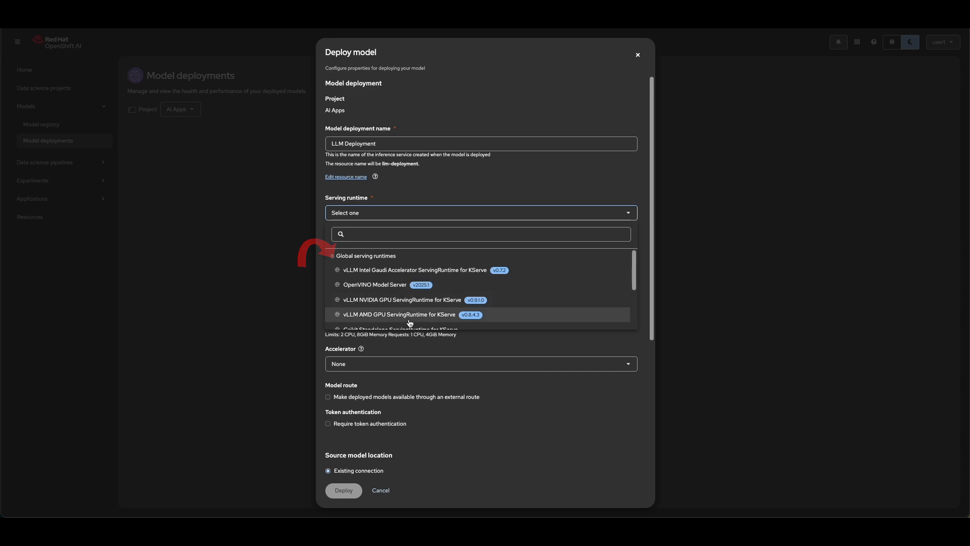
Step: Choose the vLLM NVIDIA GPU runtime with a custom server size and CPU limit 16
click(400, 299)
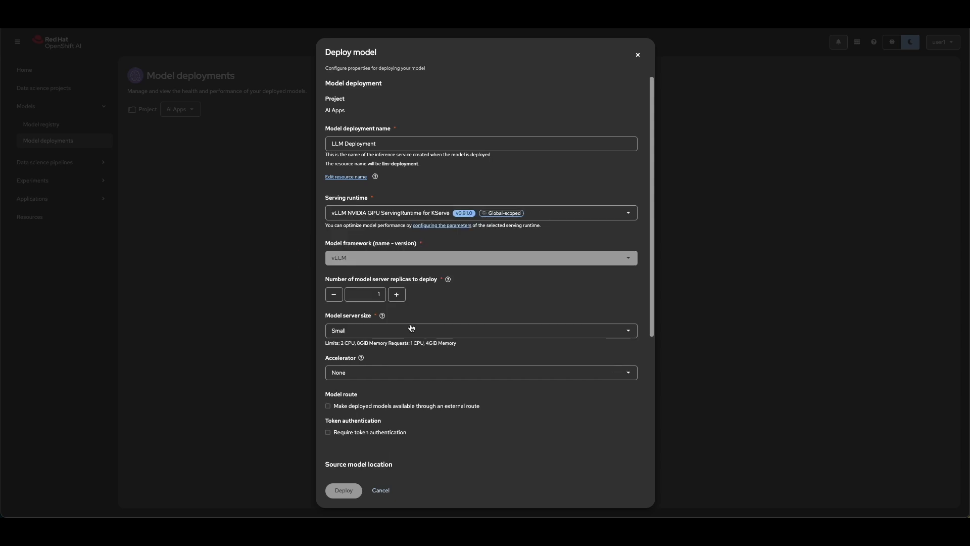
click(479, 330)
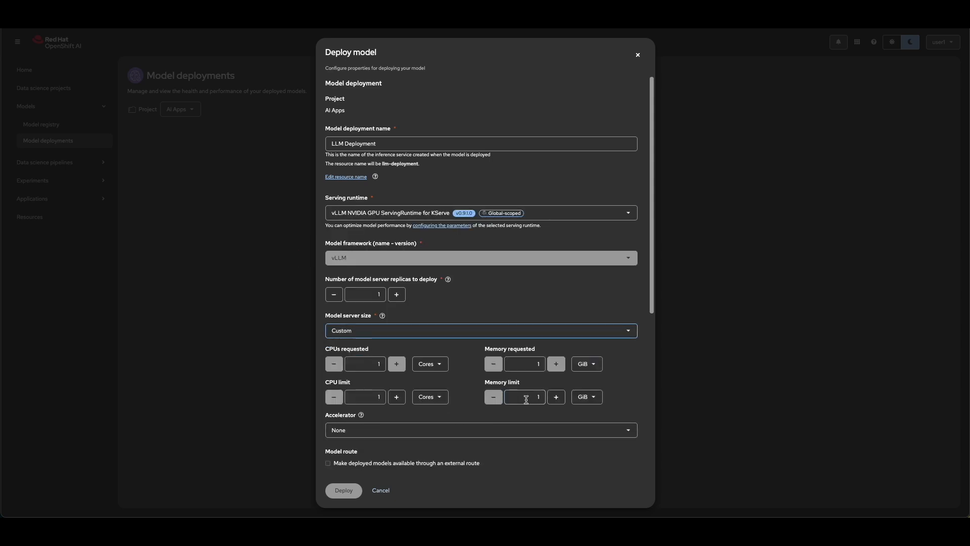
scroll(down, 3)
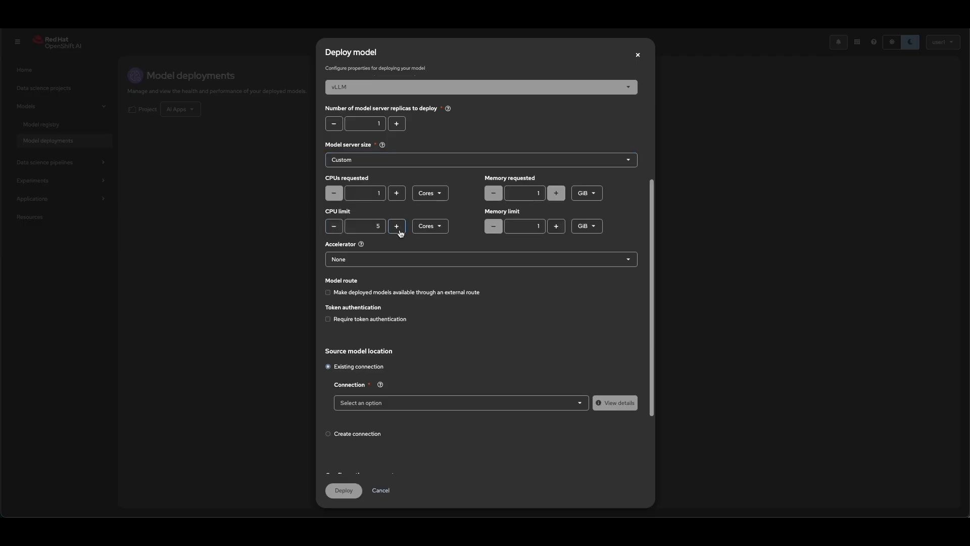
click(397, 226)
text(24)
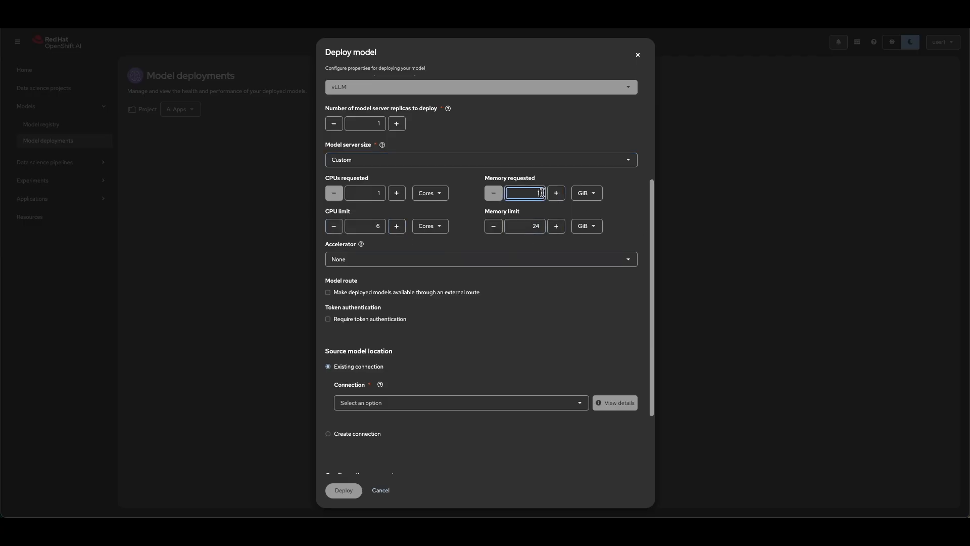
text(16)
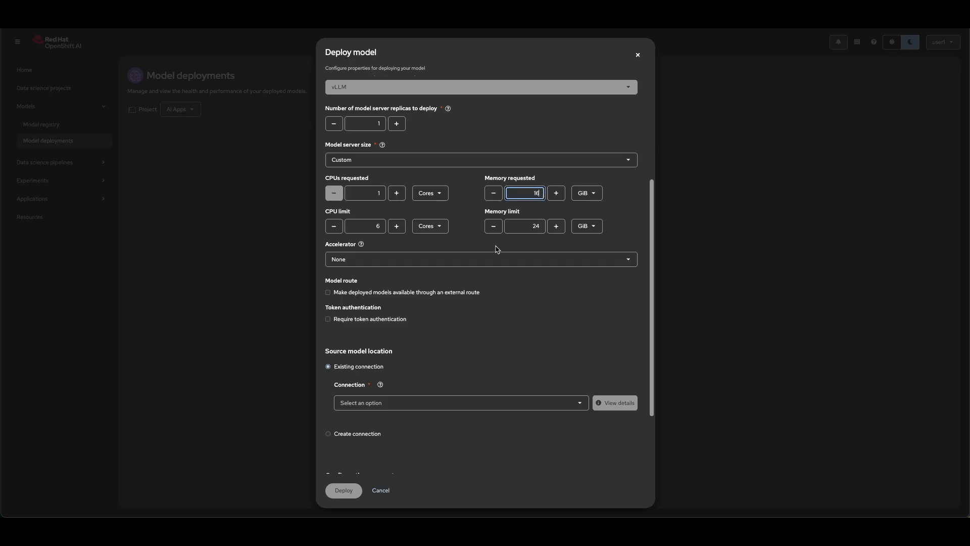
Step: Add an NVIDIA GPU accelerator and use the Phi 4 Modelcar connection
click(480, 259)
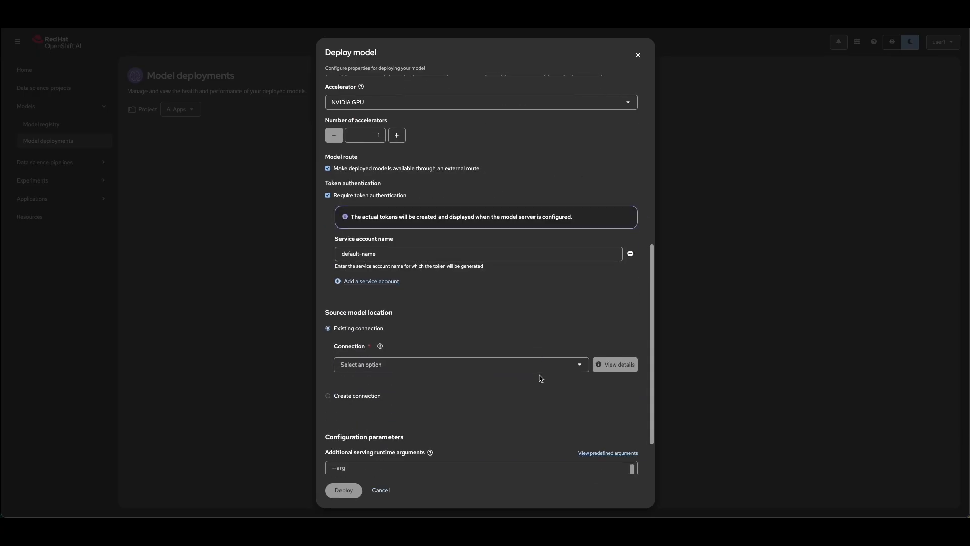
click(461, 364)
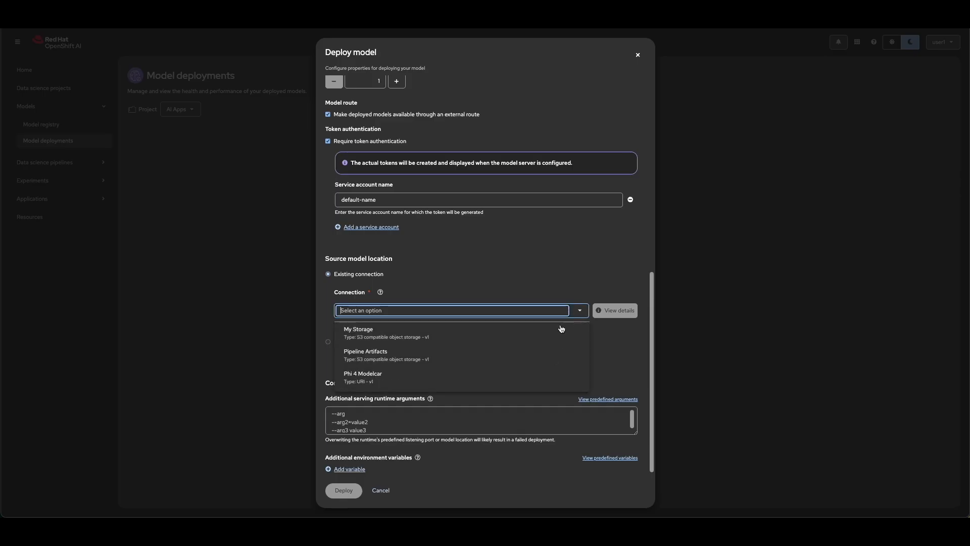
click(363, 375)
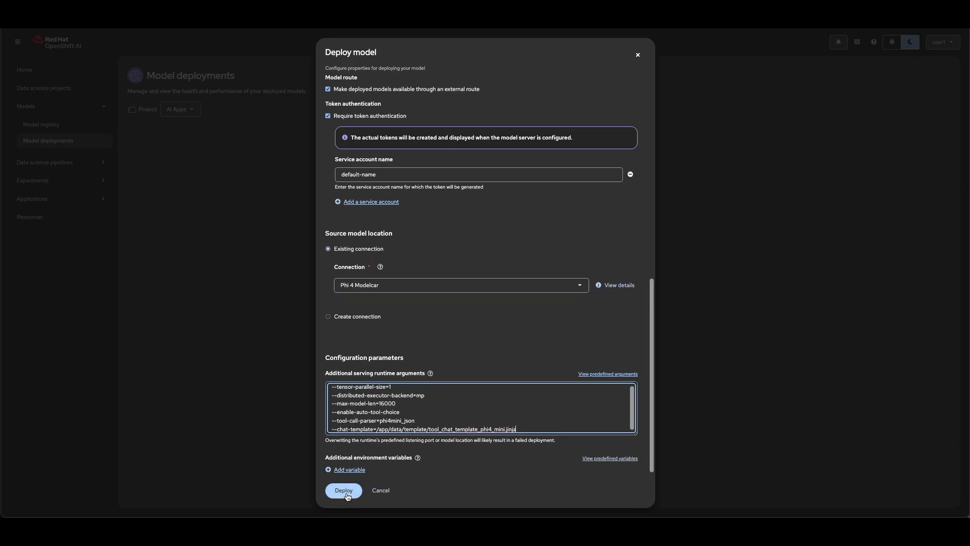
Step: Deploy LLM Deployment, then expand its row to view details and the inference endpoint
click(344, 491)
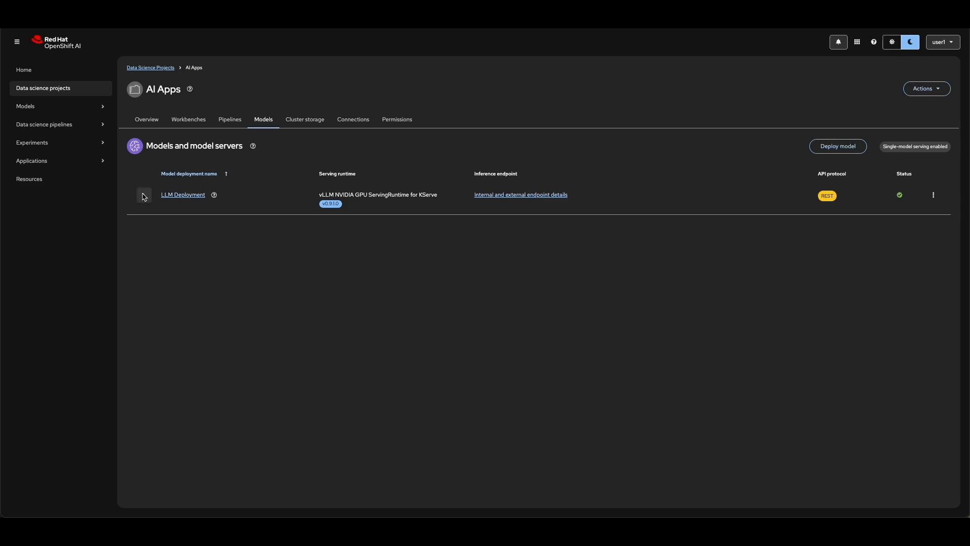
click(143, 194)
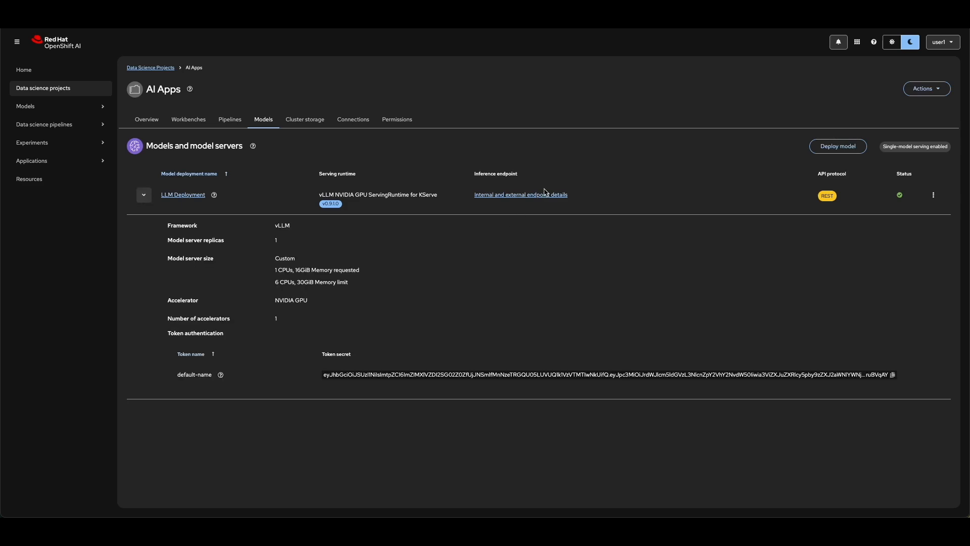
click(521, 195)
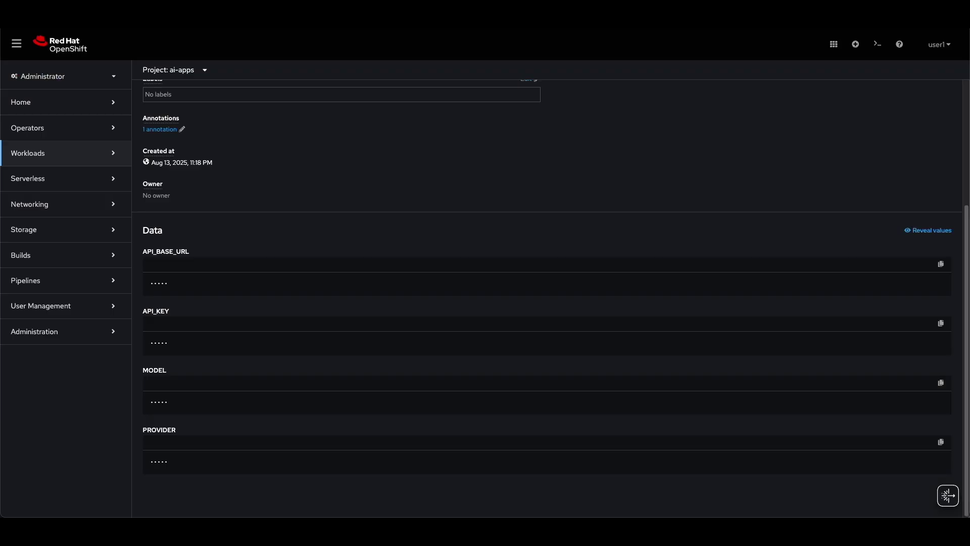
Step: Send the open-source question to the chatbot assistant
click(930, 231)
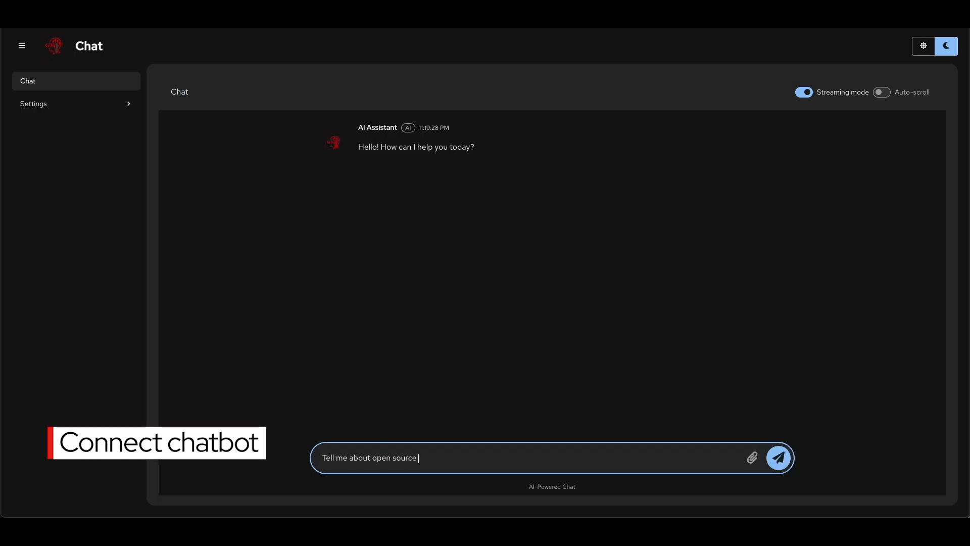
click(778, 458)
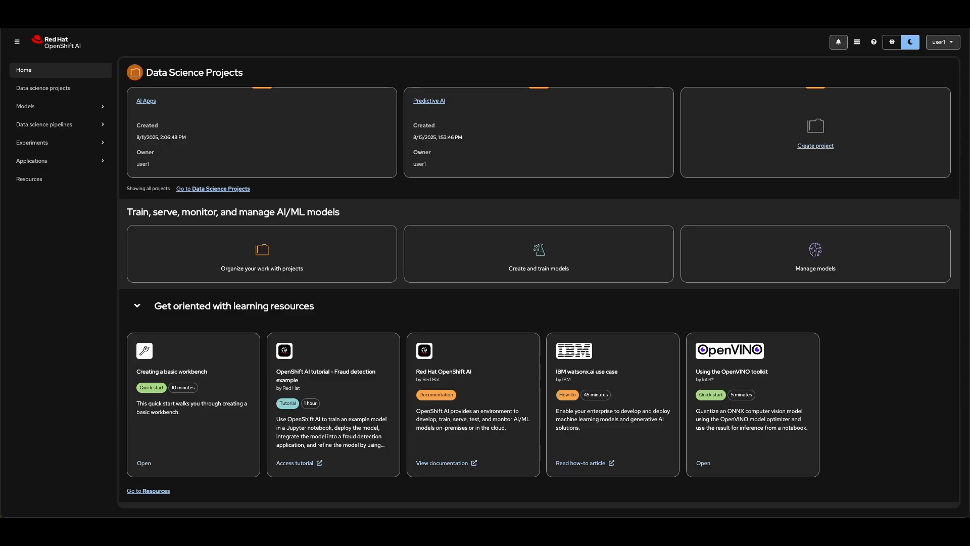
mouse_move(190, 124)
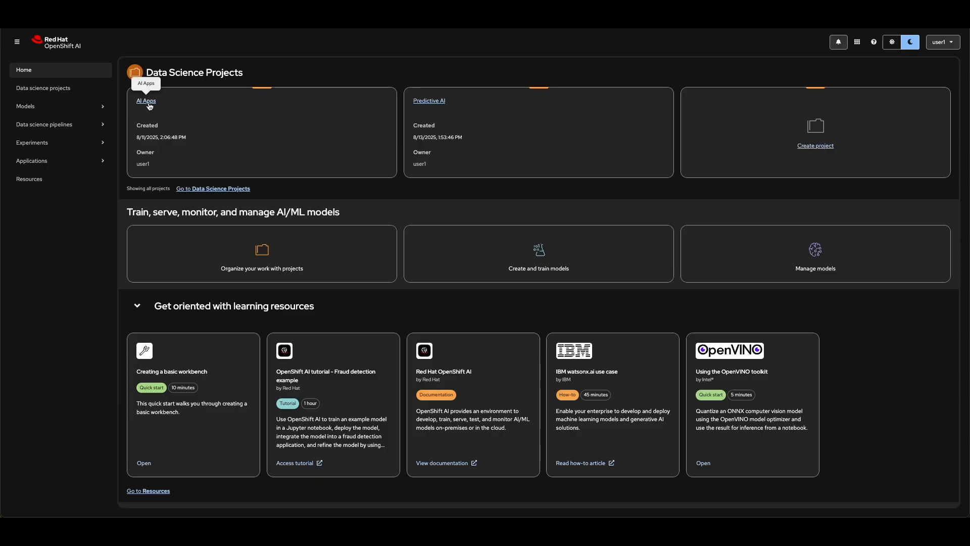
Step: Open the AI Apps project's Overview from Data science projects
click(146, 101)
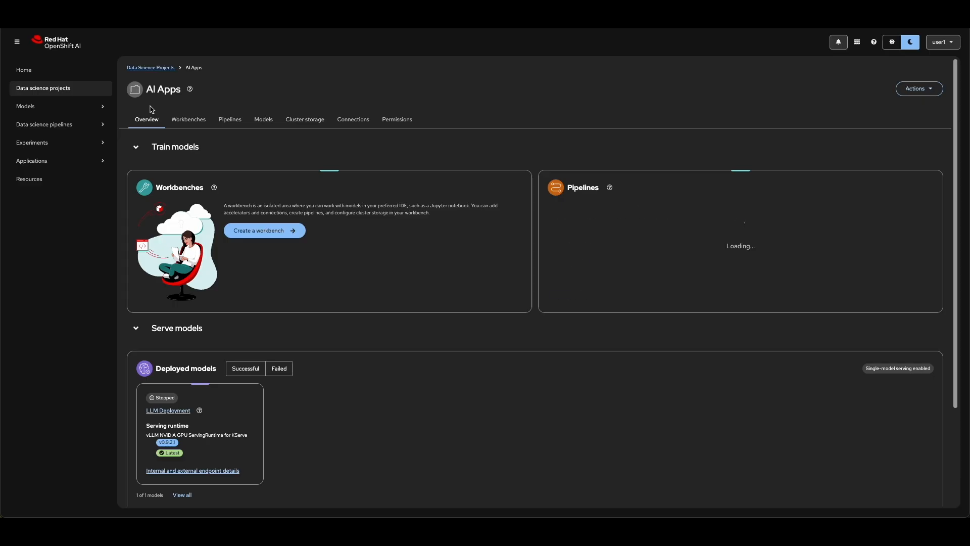
mouse_move(338, 79)
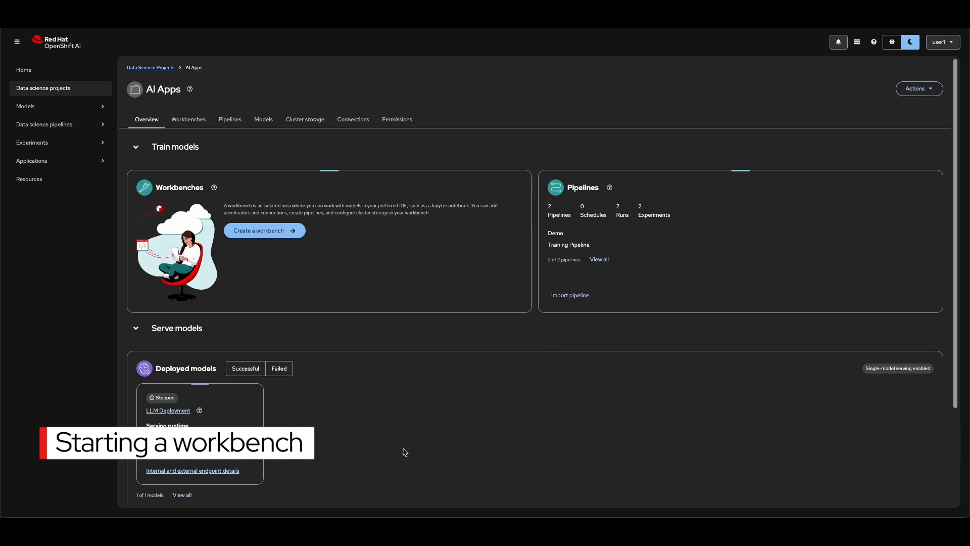
mouse_move(280, 239)
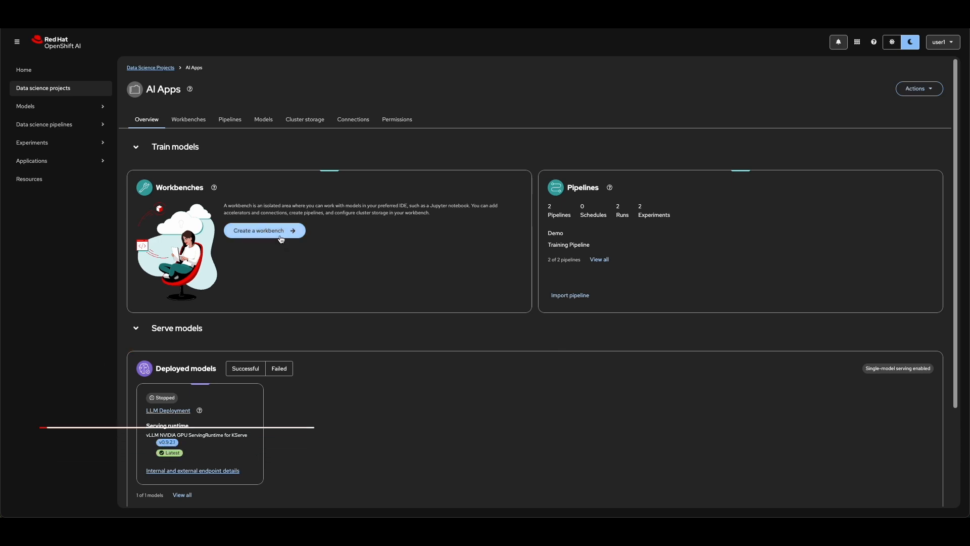
Step: Start a workbench named 'Demo' using the Jupyter PyTorch CUDA Python 3.11 image
click(260, 231)
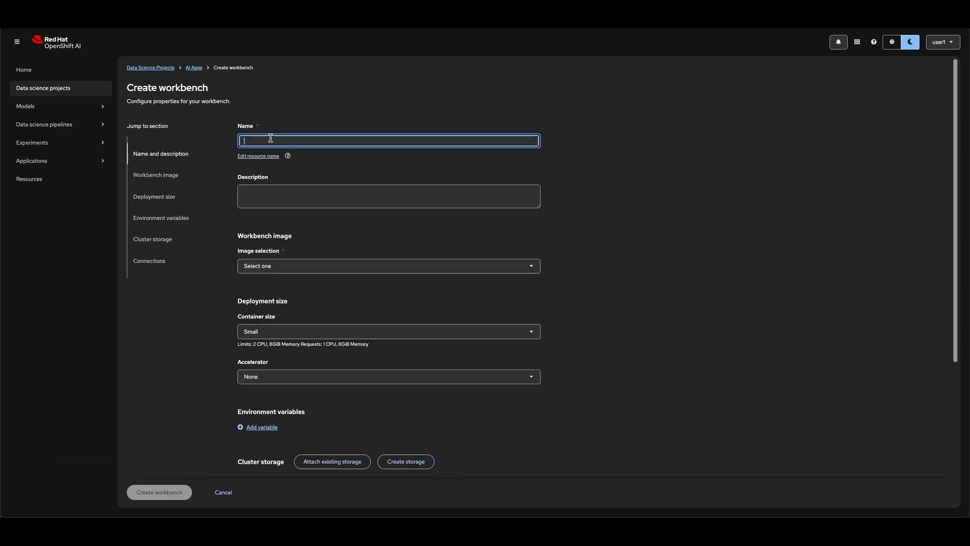
text(Demo)
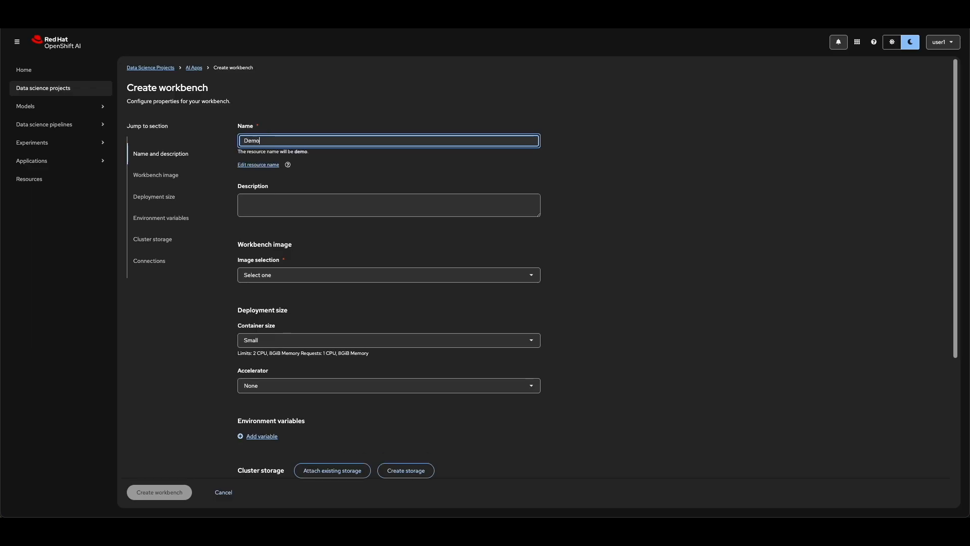
click(388, 275)
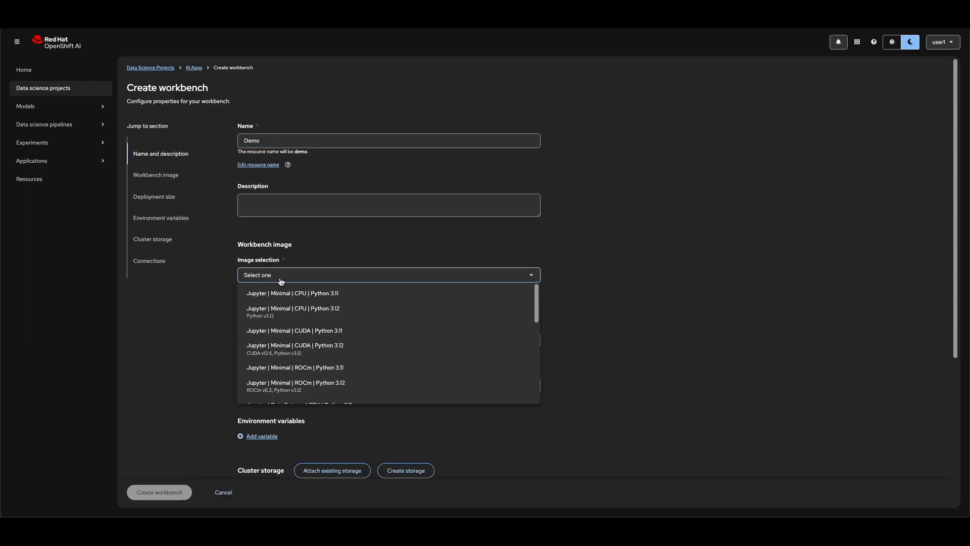
scroll(down, 3)
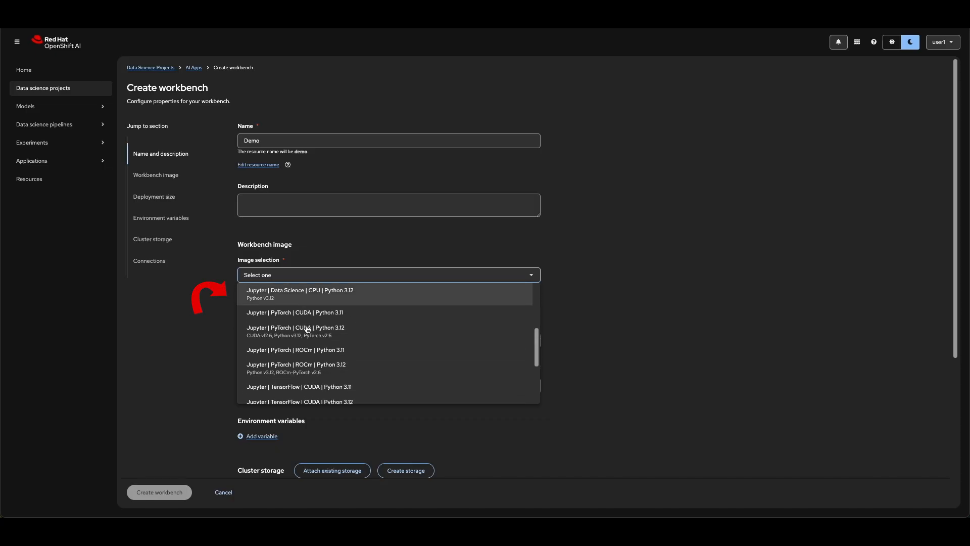
mouse_move(296, 312)
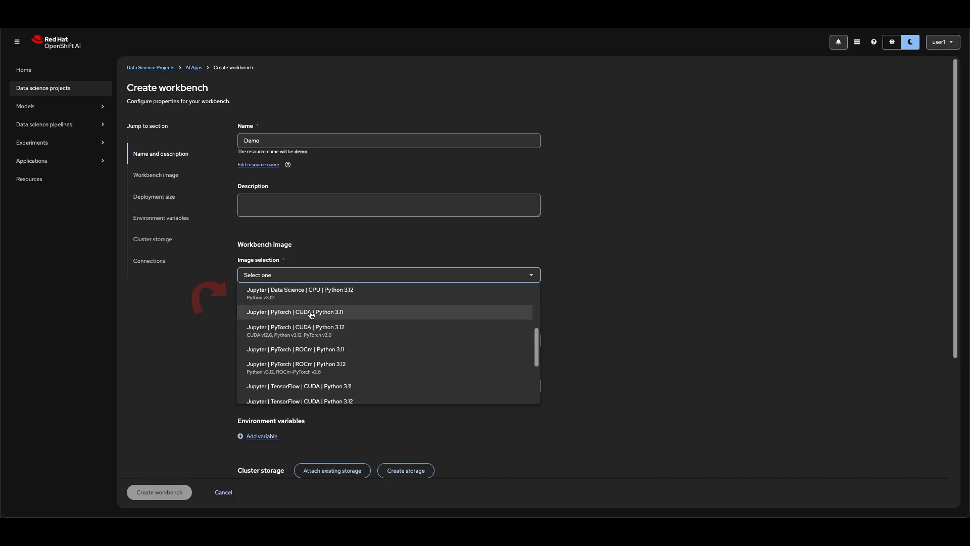
click(295, 312)
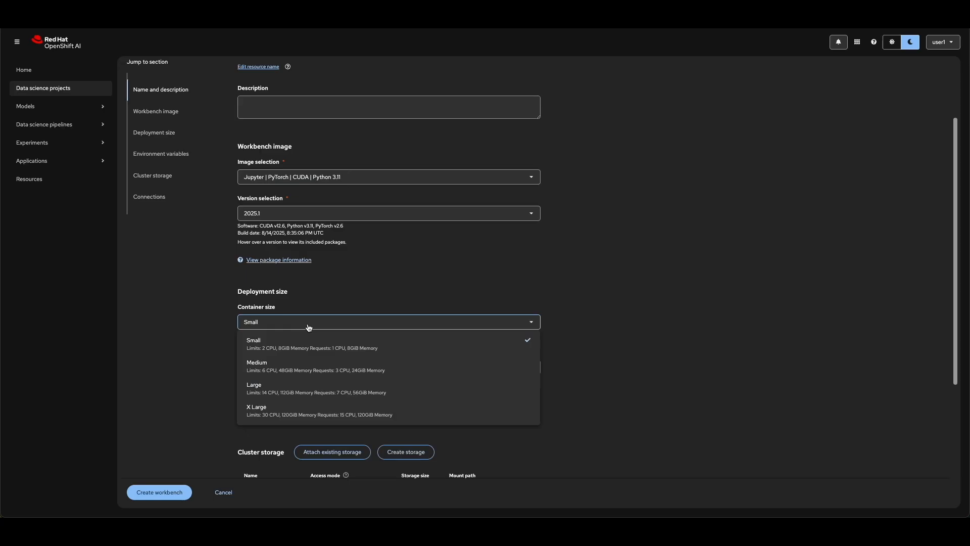
Step: Set the container size, attach the Object Storage connection, and create the Demo workbench
click(257, 365)
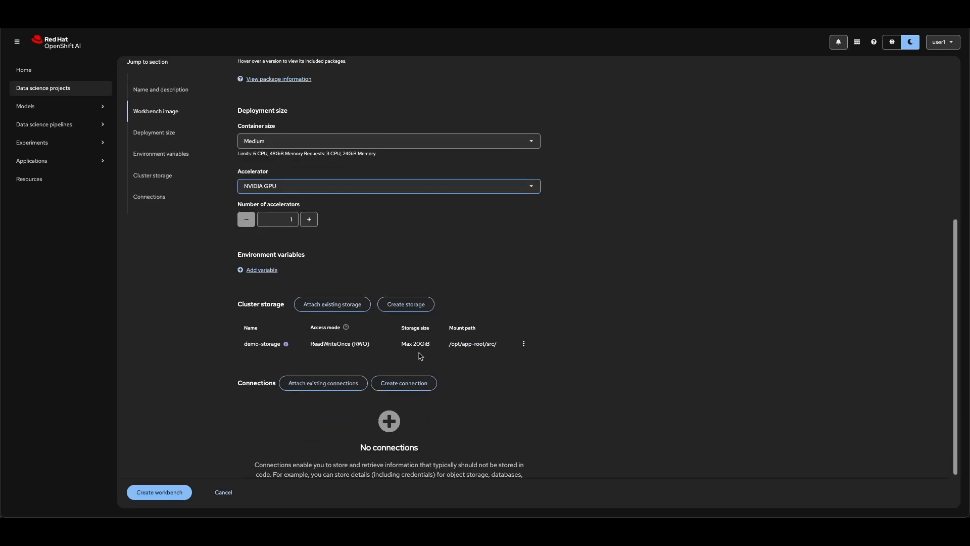
click(524, 343)
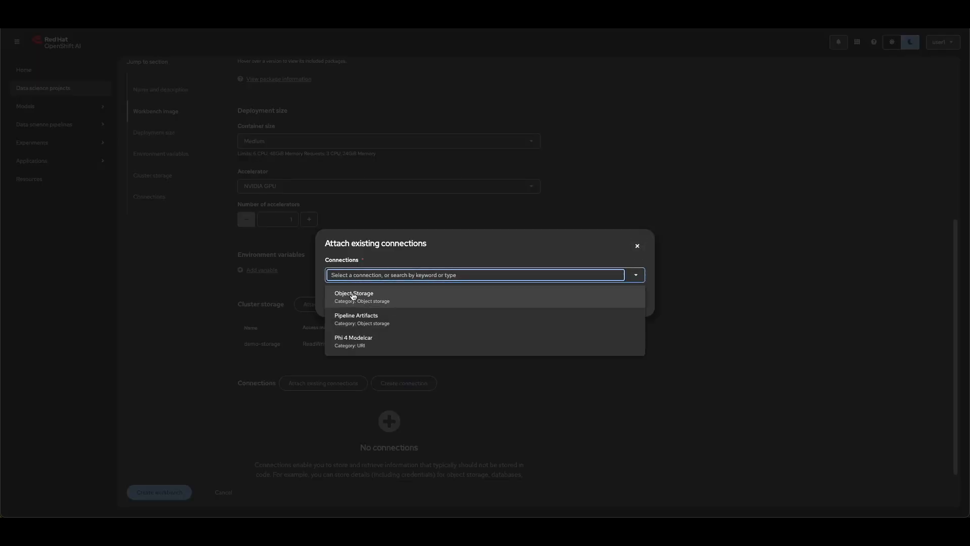
click(353, 297)
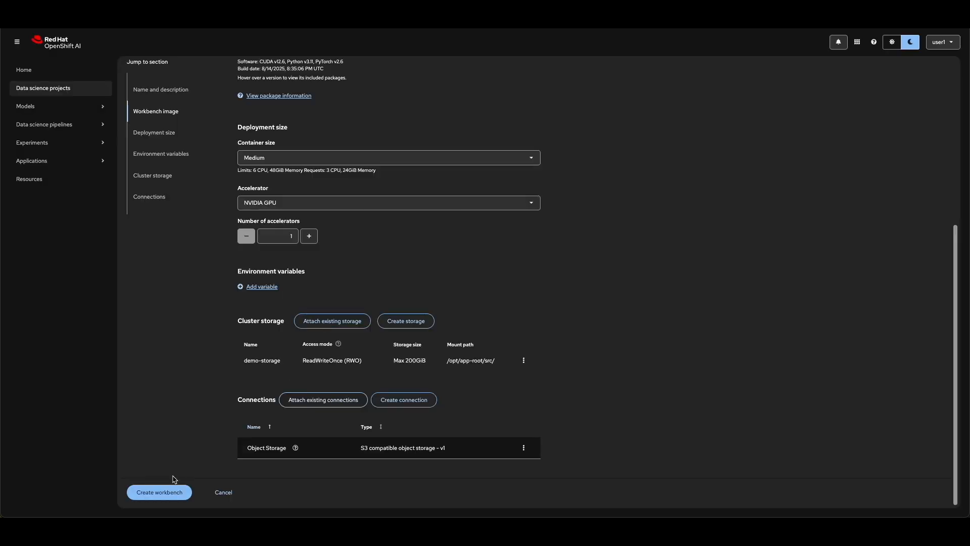
click(159, 491)
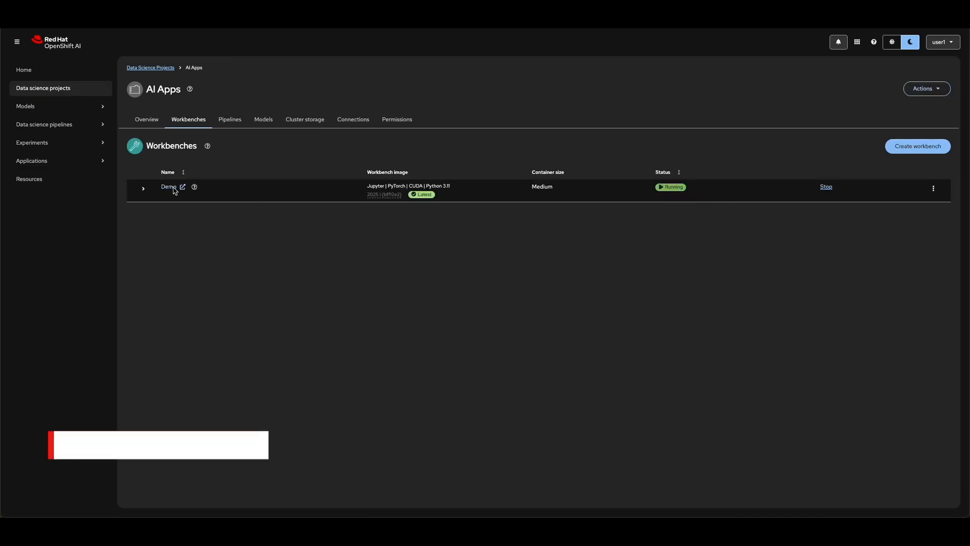
Step: Launch Demo in JupyterLab, clone the text-to-image-demo GitHub repository, and open its folder
click(168, 187)
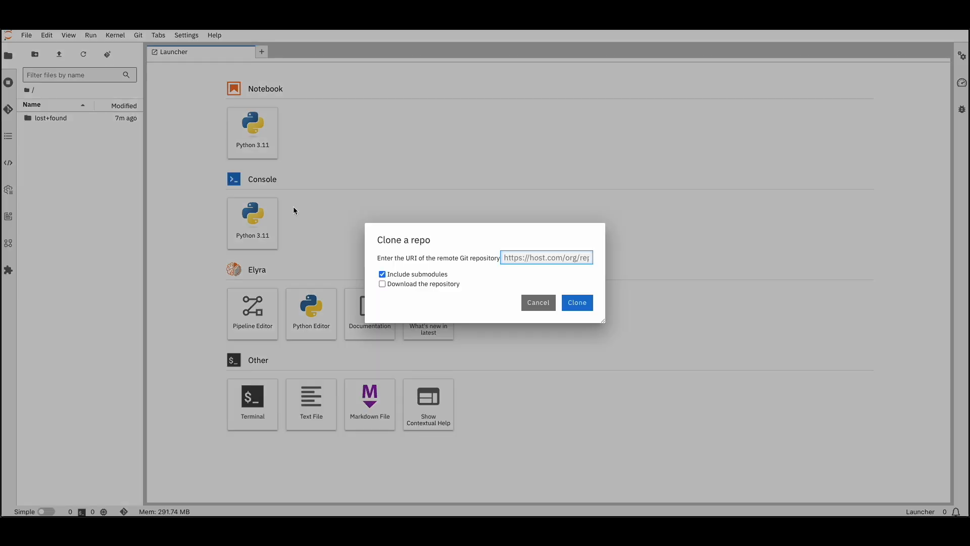
text(https://github.com/cfcha)
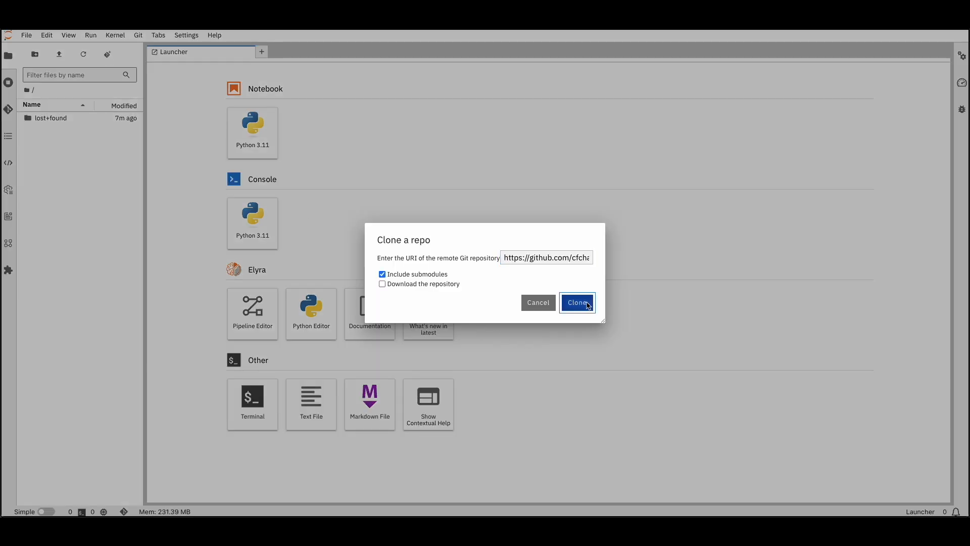
click(577, 302)
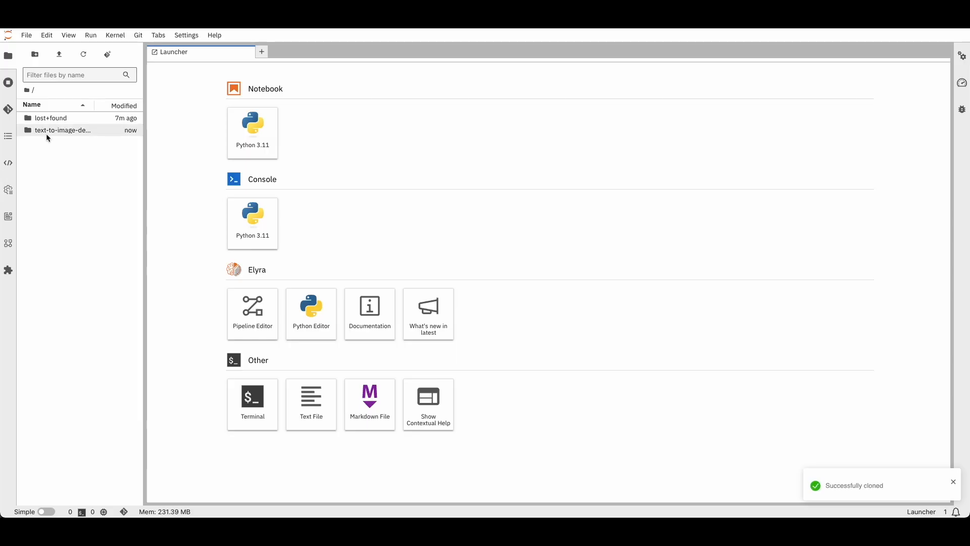
double_click(63, 130)
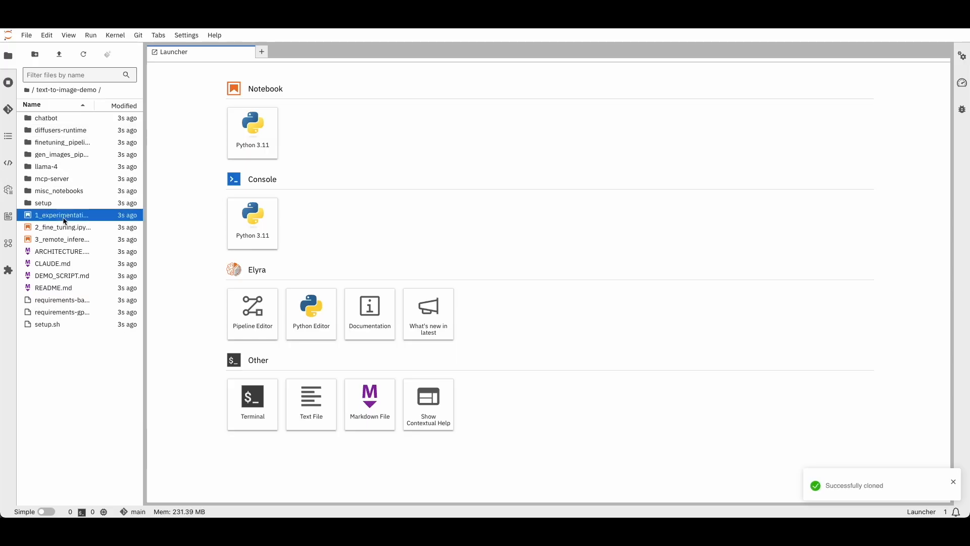
Step: Open 1_experimentation.ipynb and scroll down to the generated dog image
double_click(62, 215)
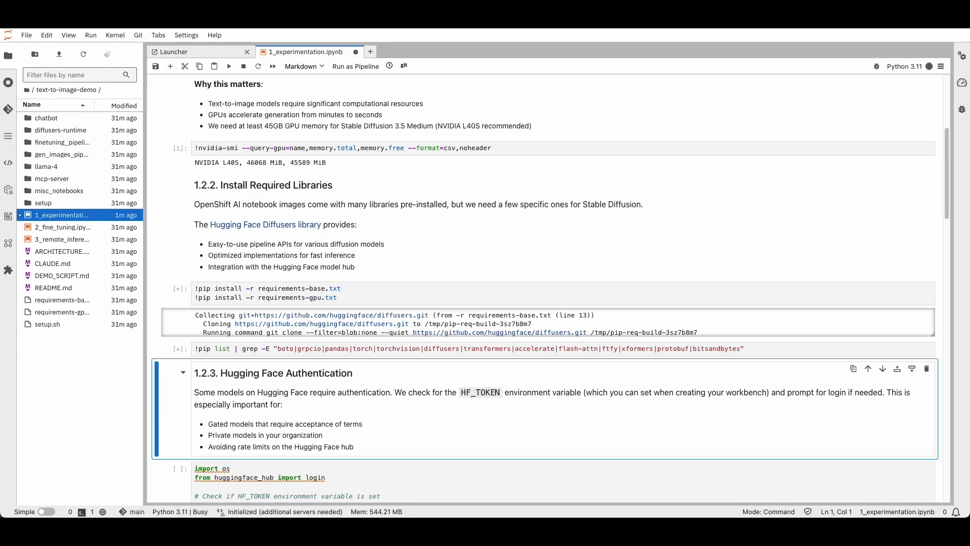
scroll(down, 3)
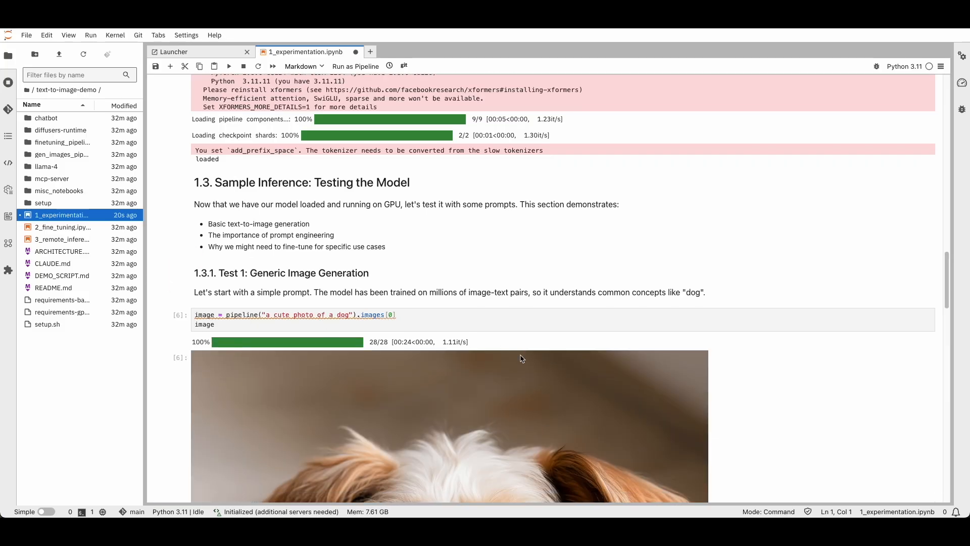
scroll(down, 3)
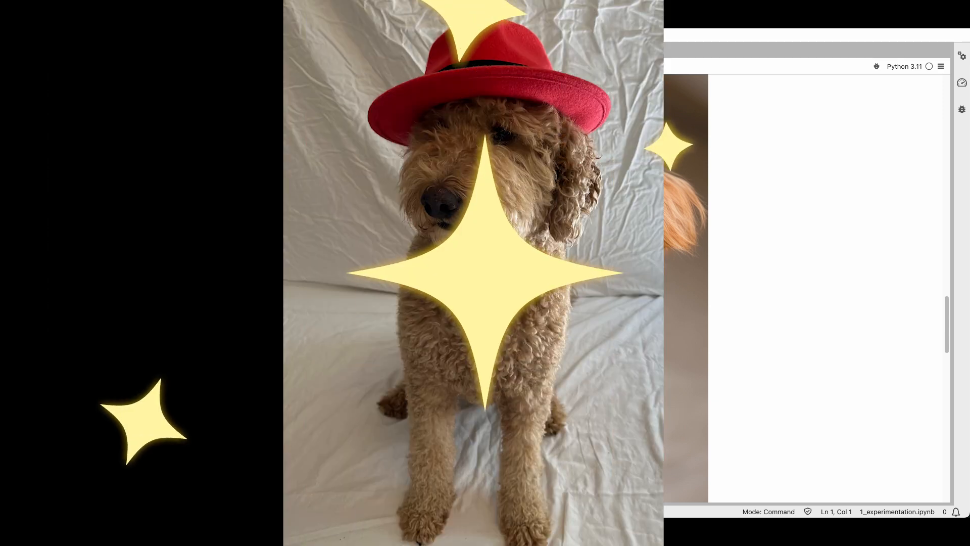
Step: Open the 2_fine_tuning notebook and follow its training configuration and DreamBooth training run
click(402, 52)
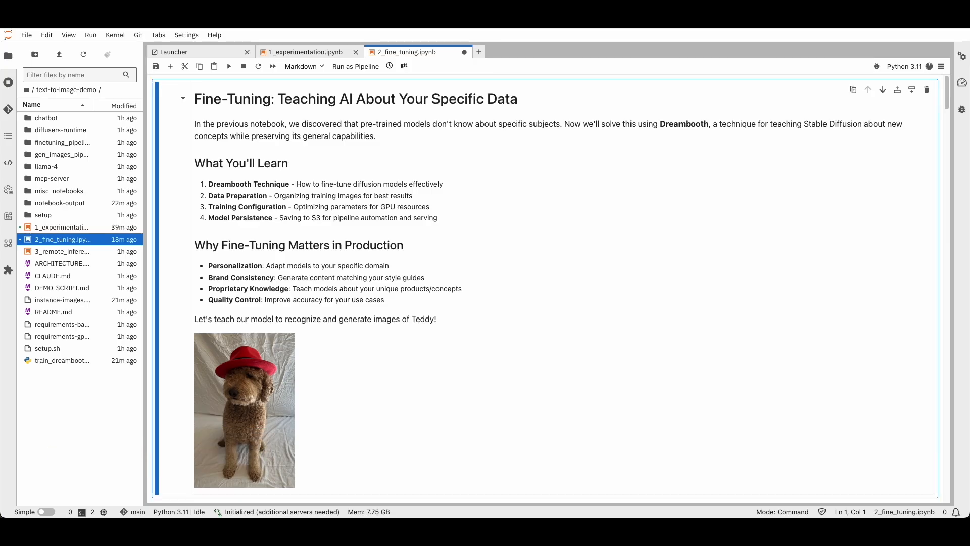
scroll(down, 3)
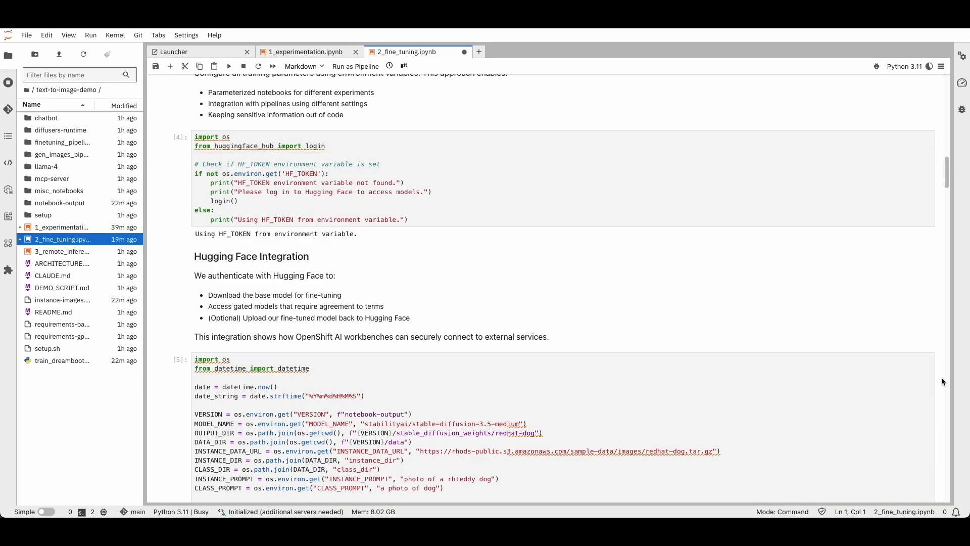
scroll(down, 3)
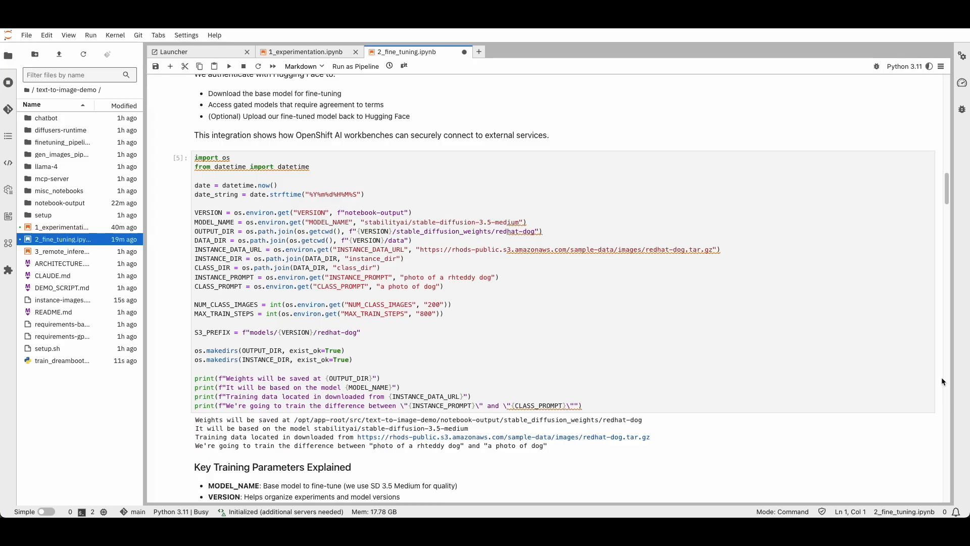
scroll(down, 3)
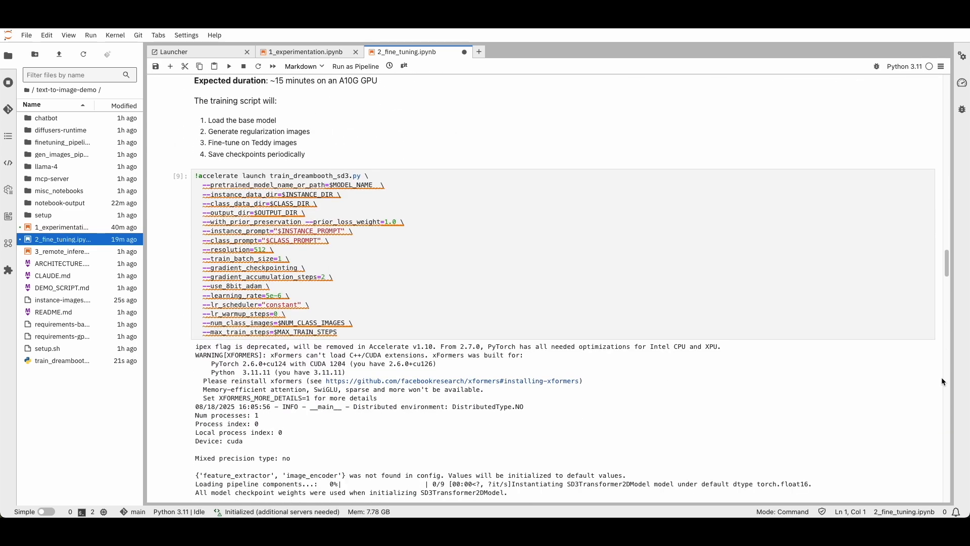
mouse_move(964, 500)
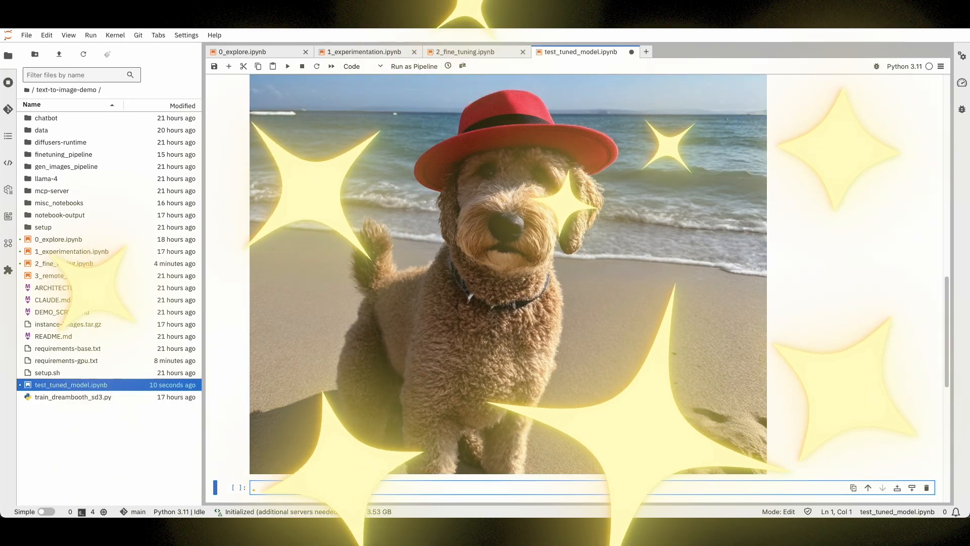
Step: Open finetuning_pipeline/Demo.pipeline and submit a run with default parameters
click(646, 52)
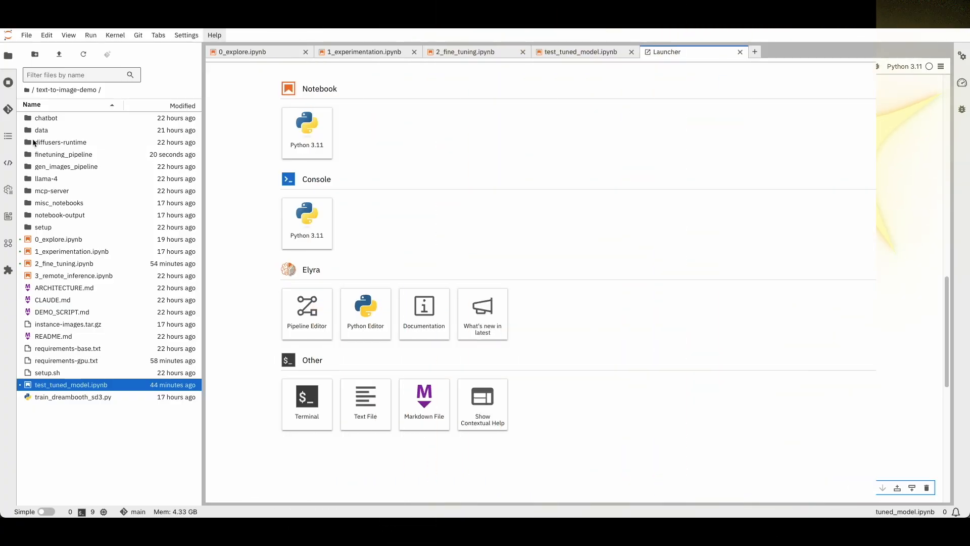
double_click(63, 154)
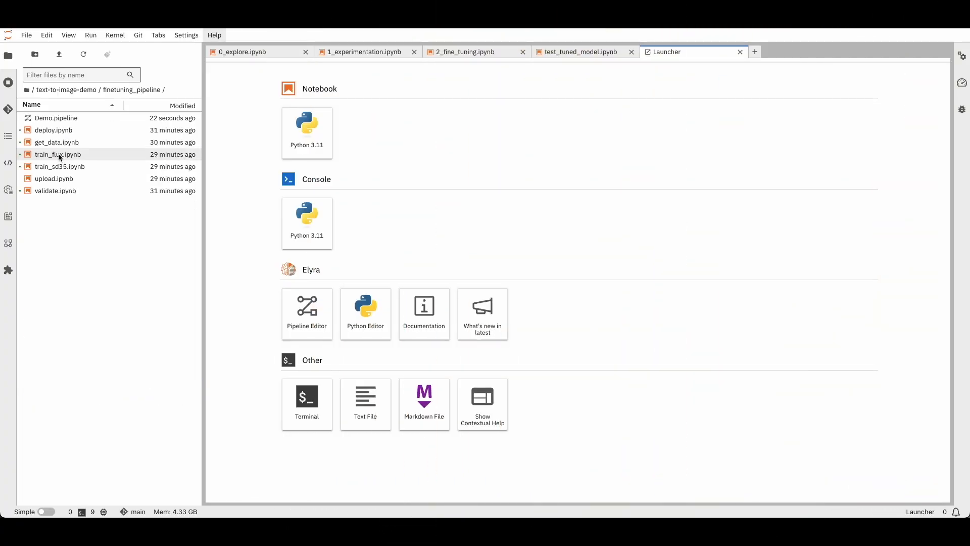
double_click(56, 117)
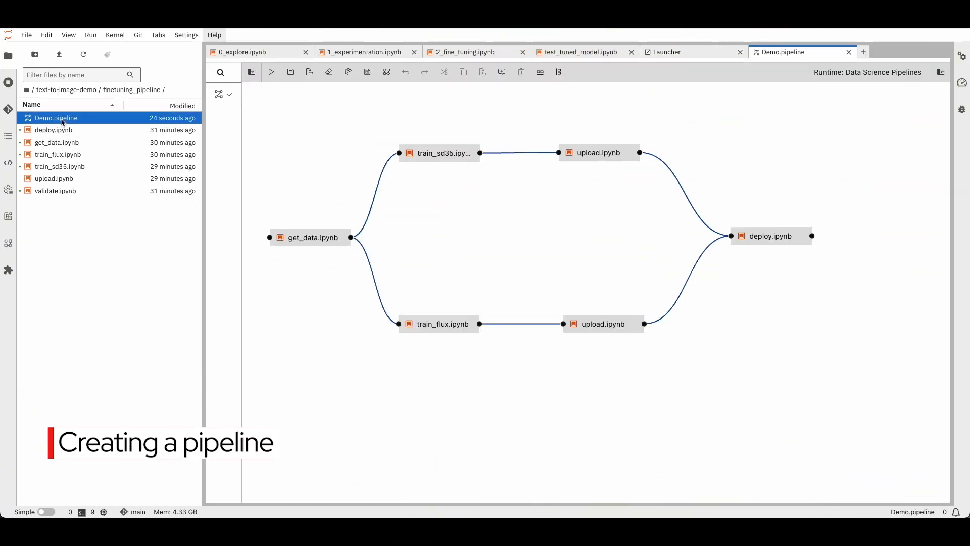
mouse_move(271, 72)
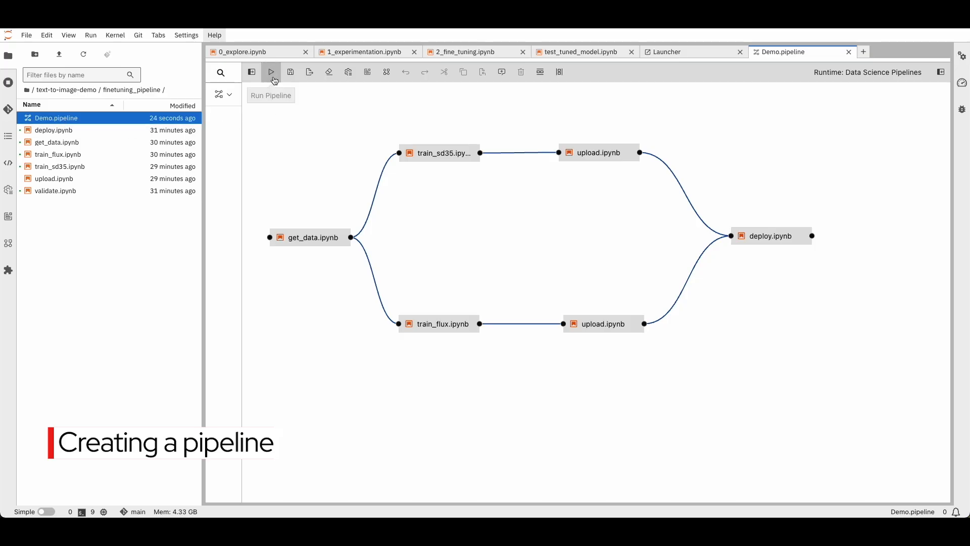
click(271, 72)
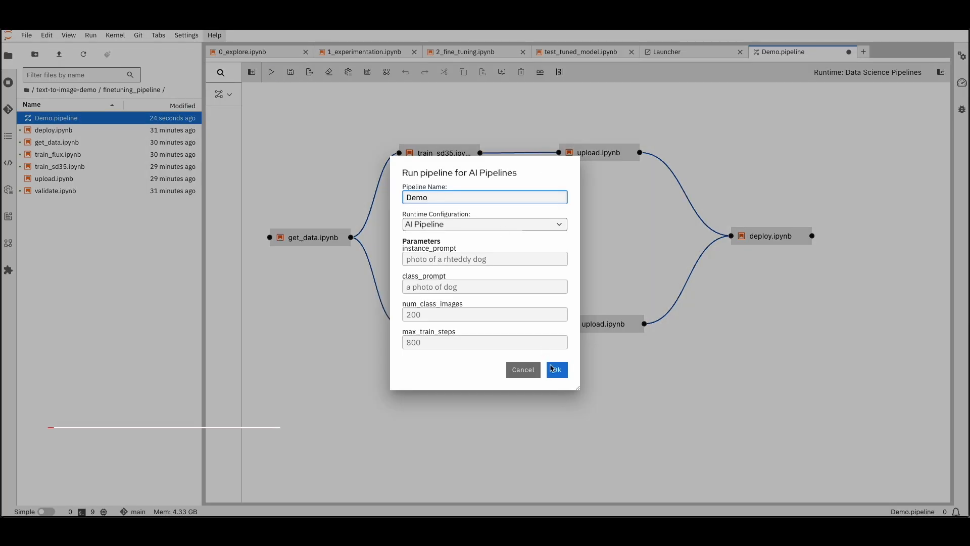
click(555, 370)
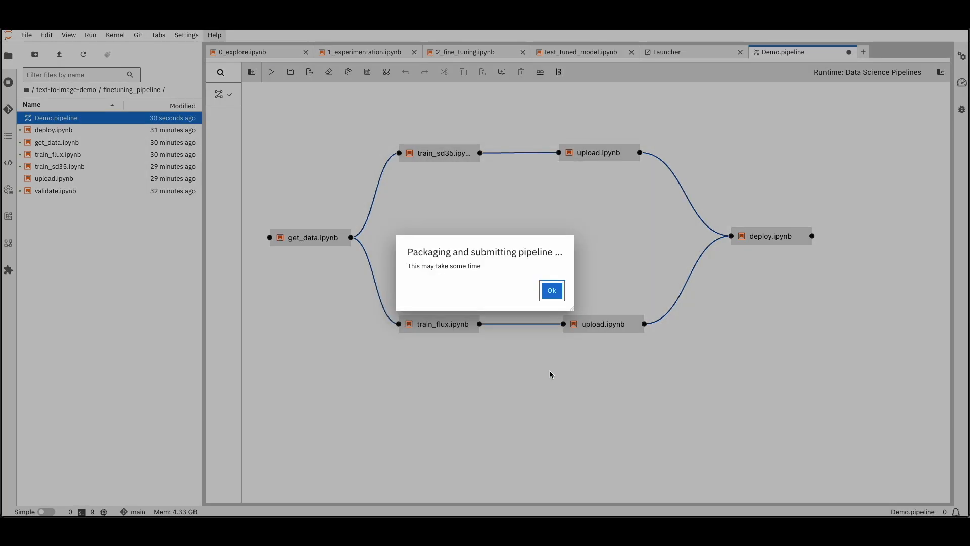
click(551, 290)
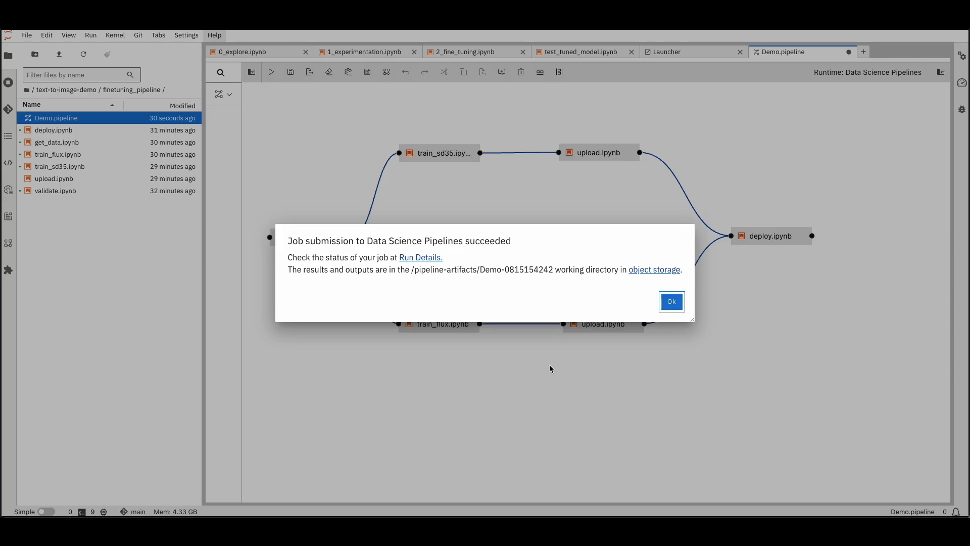
mouse_move(423, 245)
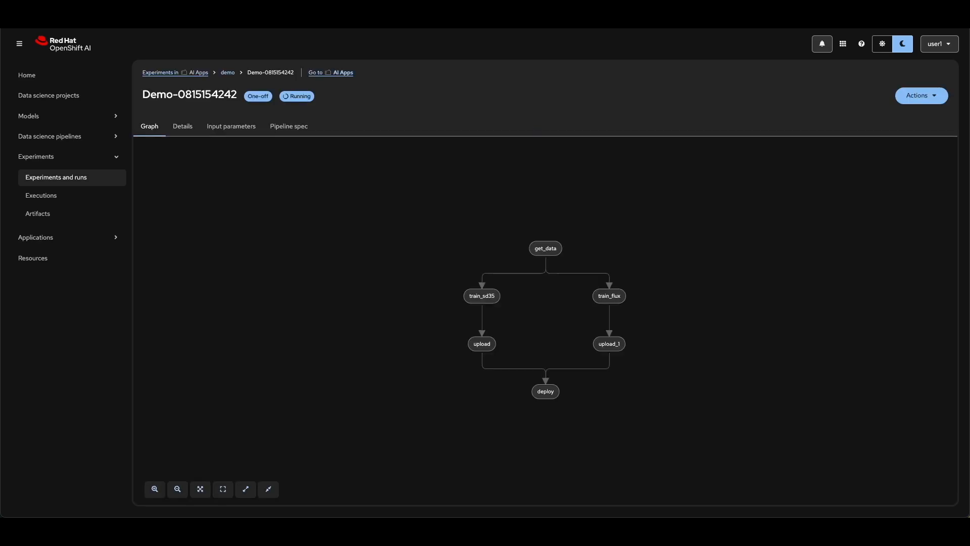
Step: Open the AI Apps project's Models tab, showing LLM Deployment as started
click(326, 73)
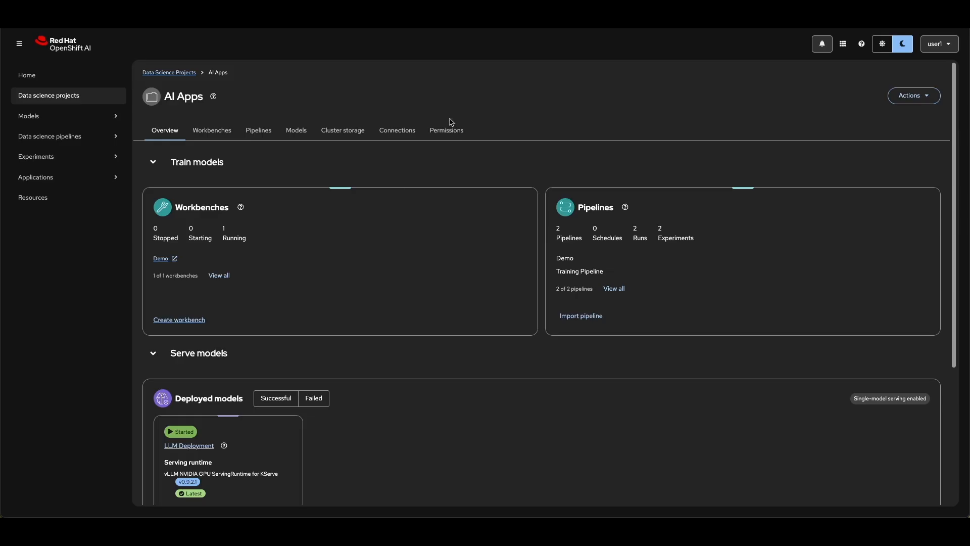
click(296, 130)
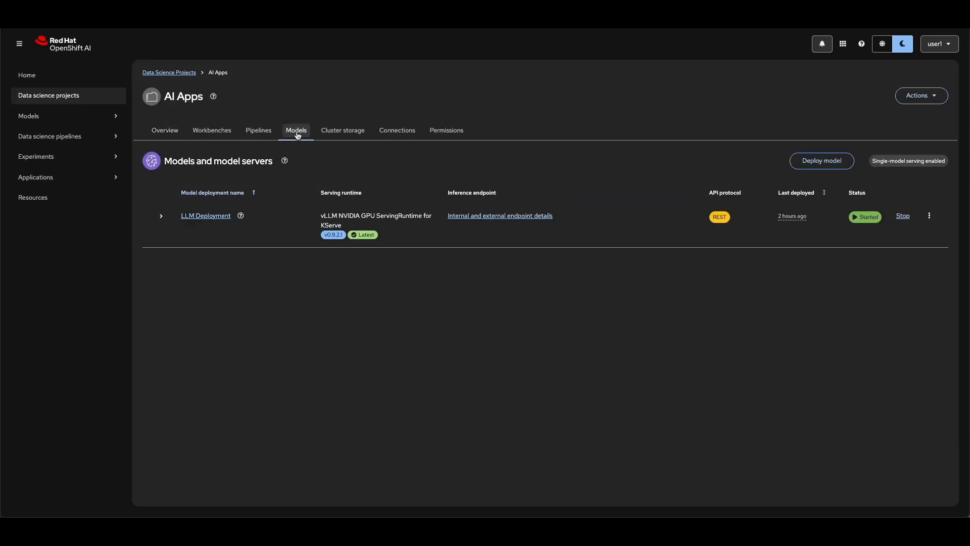
Step: Name a new model deployment 'Red Hat Dog' using Custom Diffusers Runtime and Custom size
click(822, 161)
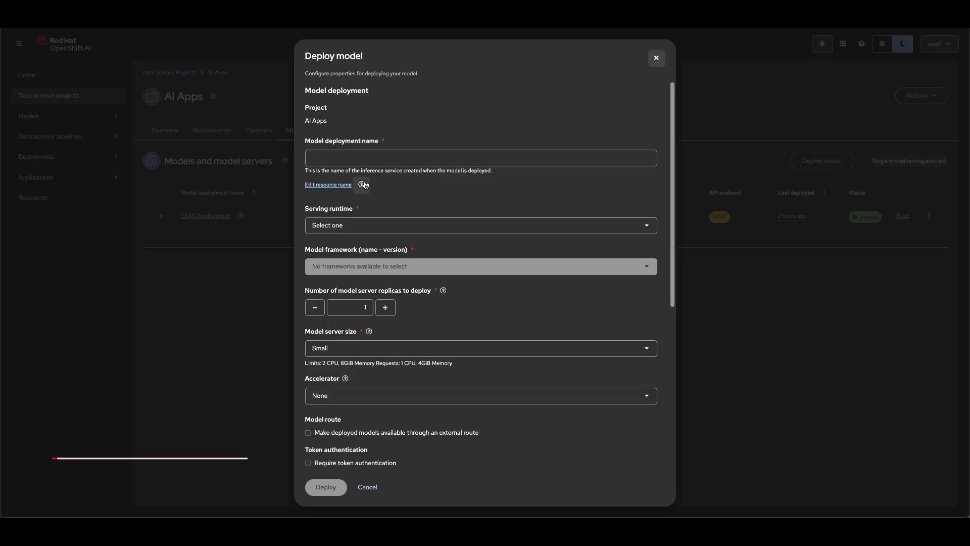
text(Red Hat Dog)
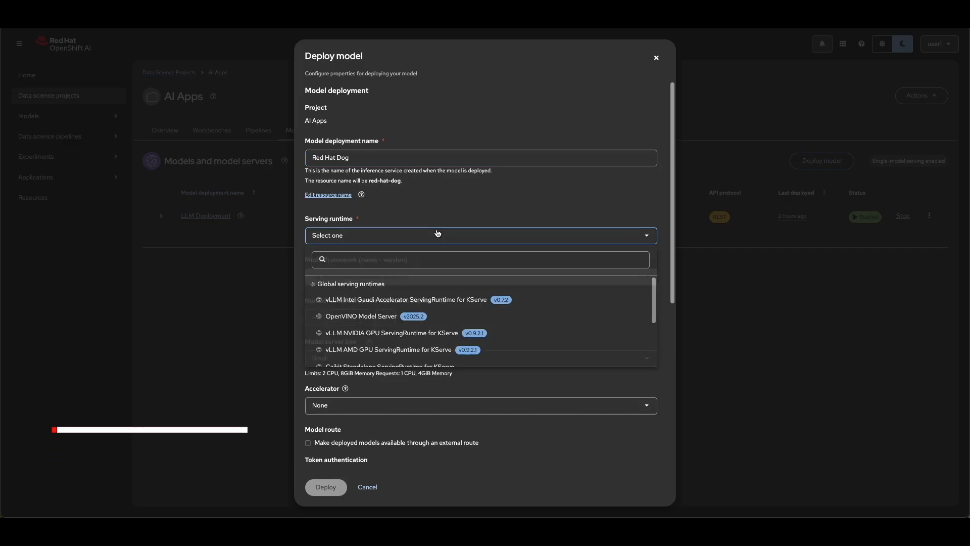
scroll(down, 3)
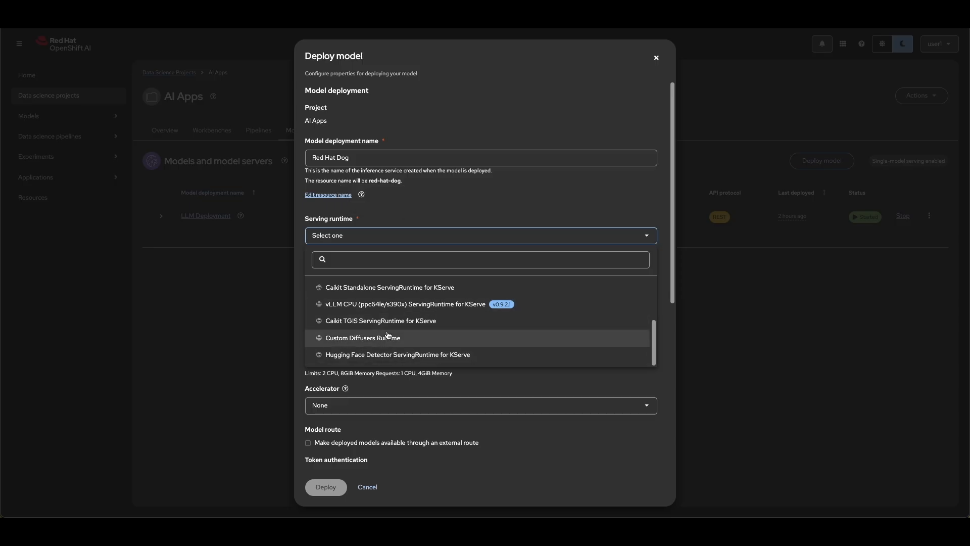
click(364, 338)
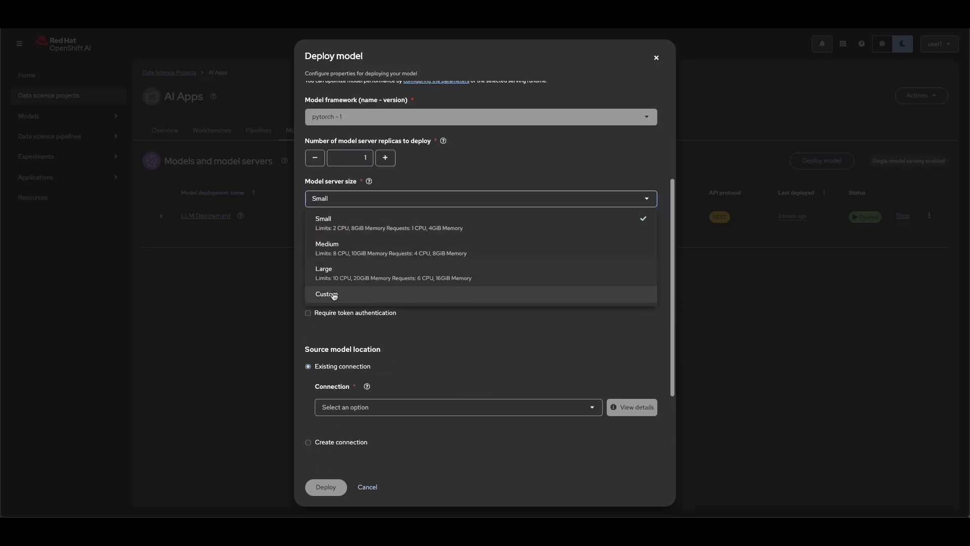
click(327, 294)
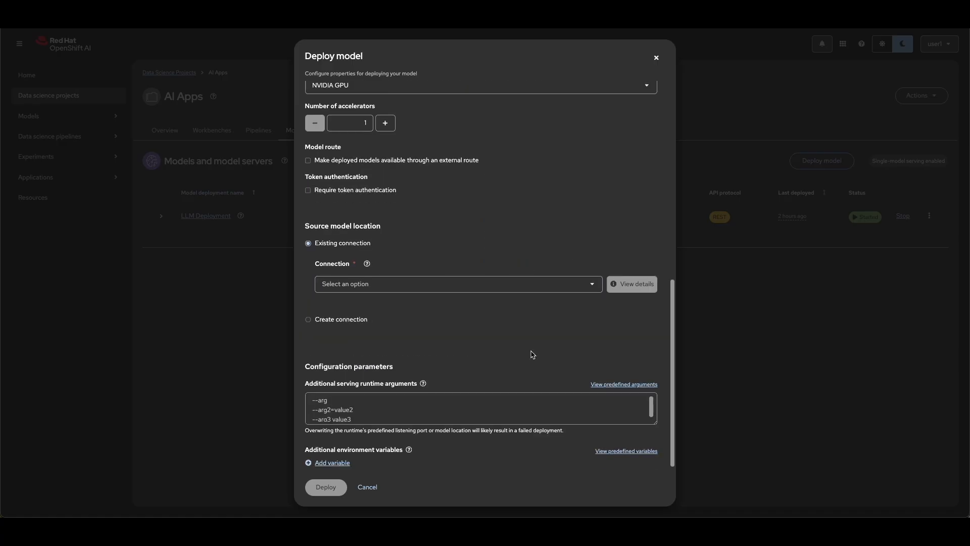
Step: Load the model from Object Storage path models/notebook-output/redhat-dog/ and deploy it
click(457, 284)
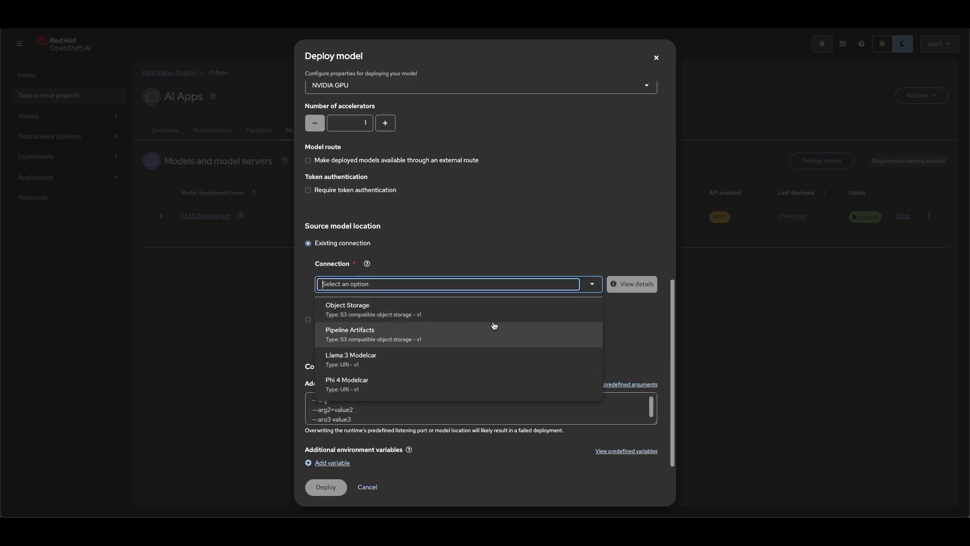
click(347, 306)
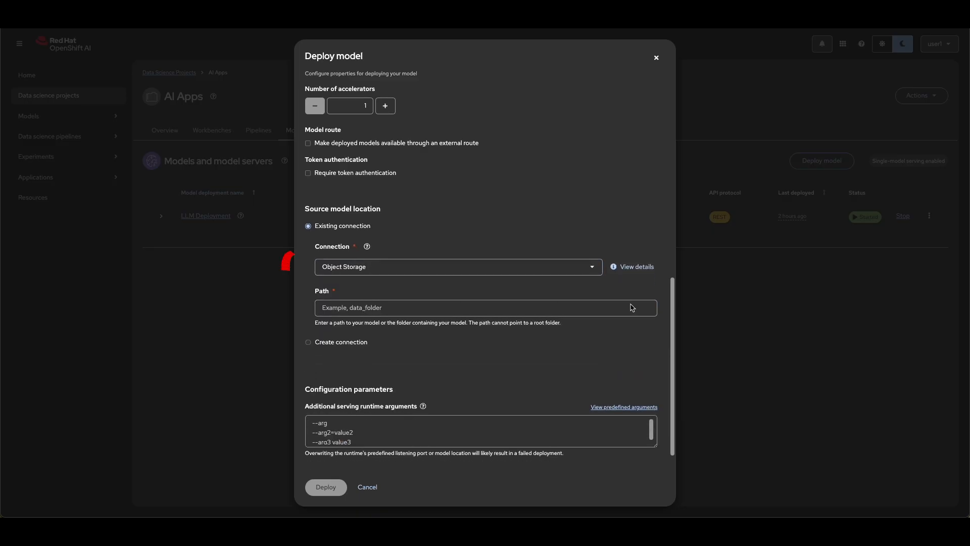
text(models/notebook-output/redhat-dog/)
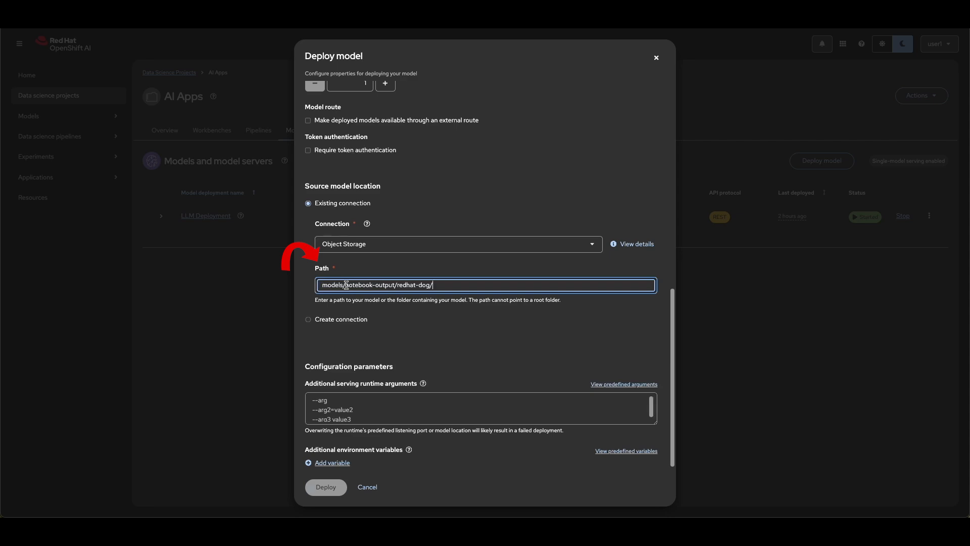
click(325, 487)
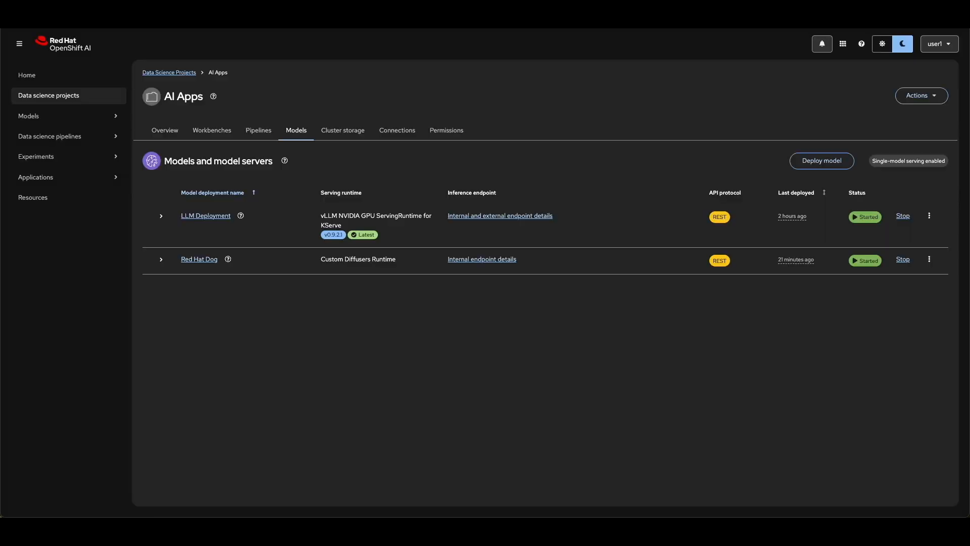